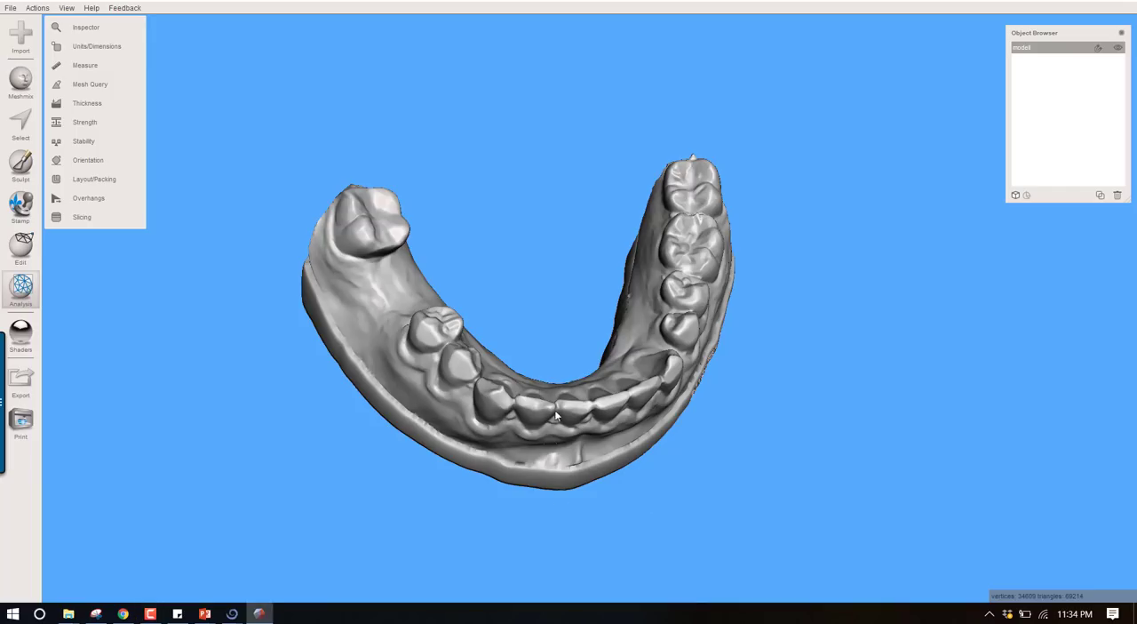
Step: Orbit the dental model to view the arch from the side, above and at an angle
{"action": "left_click_drag", "start_coordinate": [555, 415], "coordinate": [715, 453]}
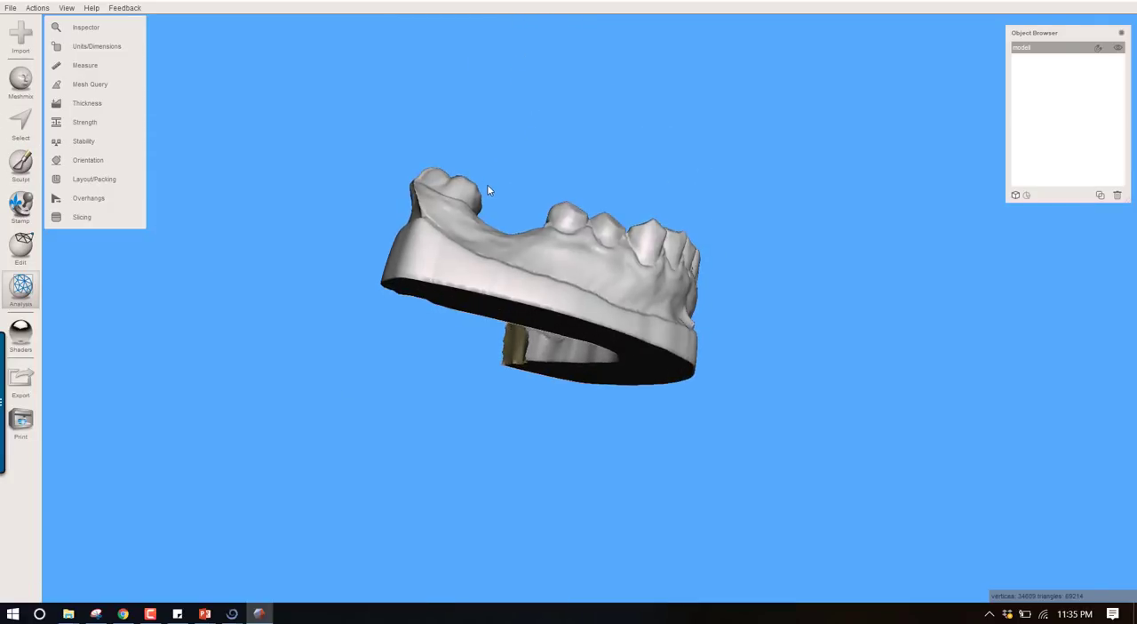
{"action": "left_click_drag", "start_coordinate": [487, 190], "coordinate": [477, 380]}
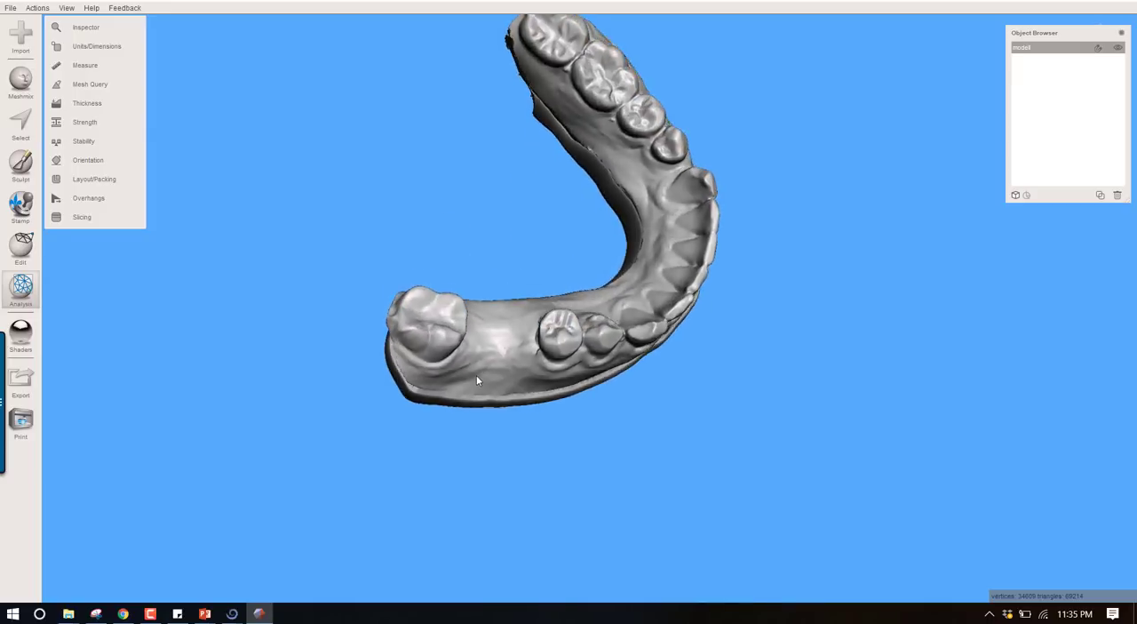
{"action": "left_click_drag", "start_coordinate": [477, 380], "coordinate": [484, 344]}
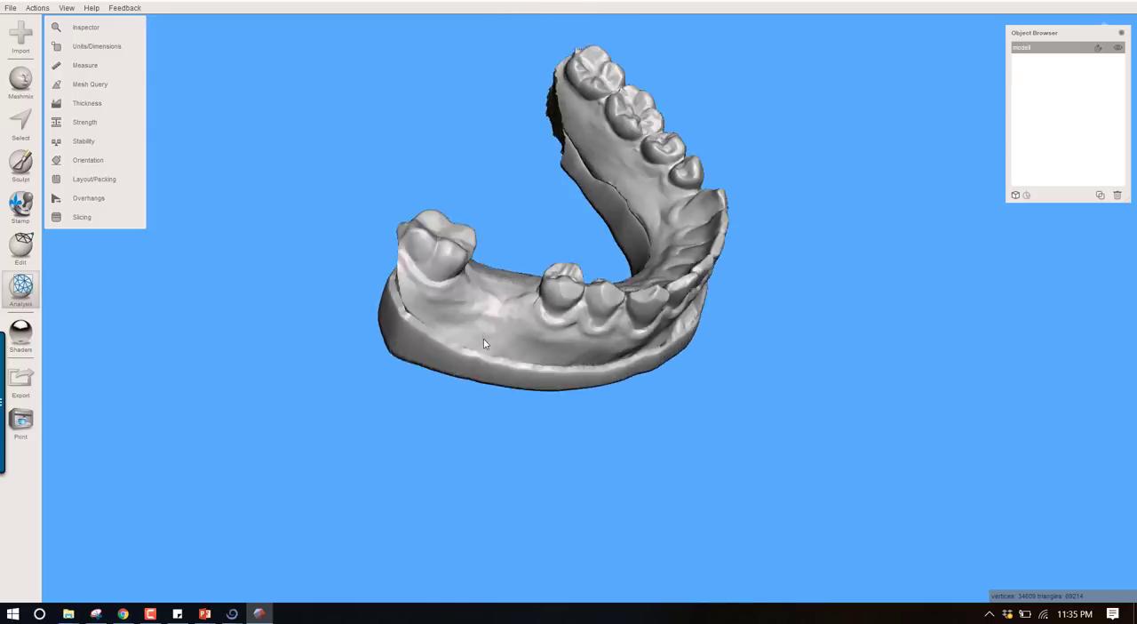
{"action": "left_click_drag", "start_coordinate": [484, 344], "coordinate": [524, 359]}
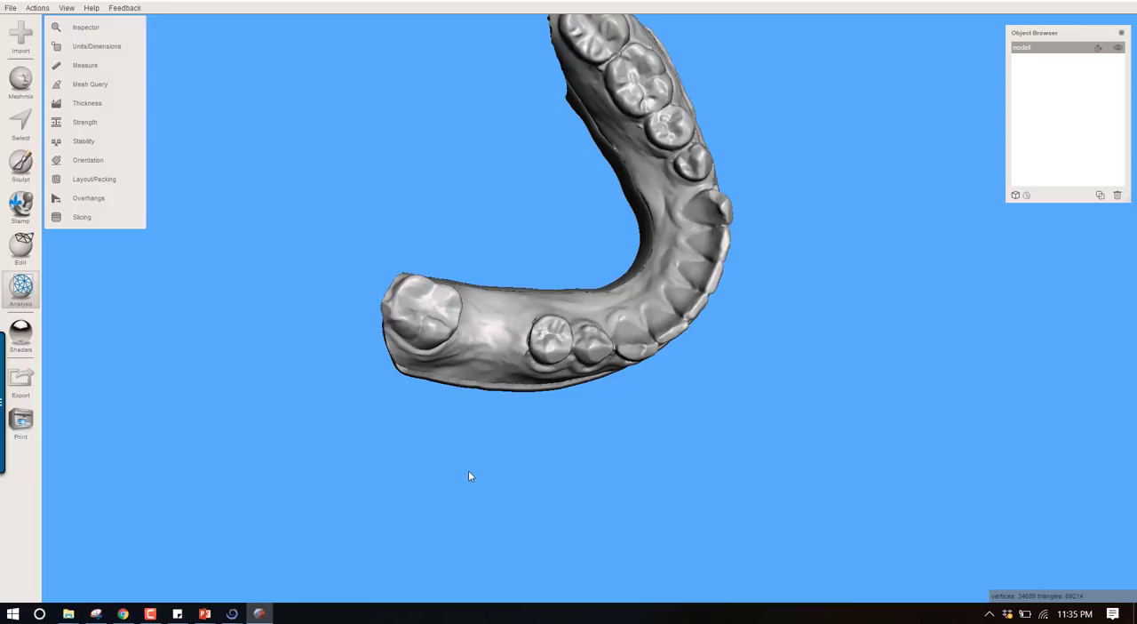
{"action": "mouse_move", "coordinate": [478, 469]}
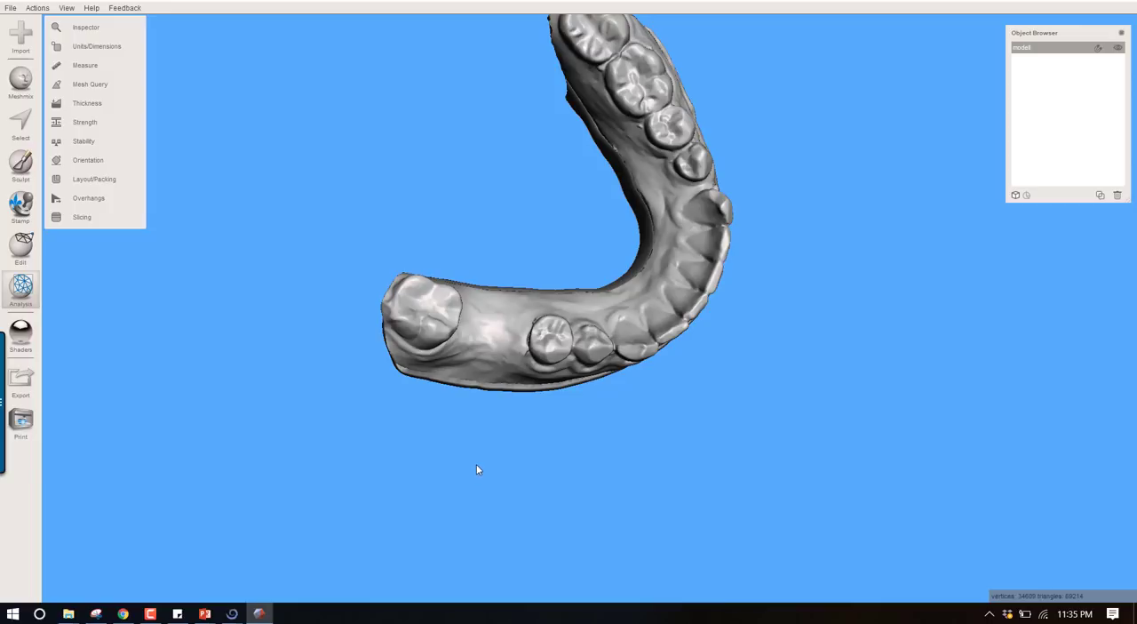
{"action": "mouse_move", "coordinate": [494, 458]}
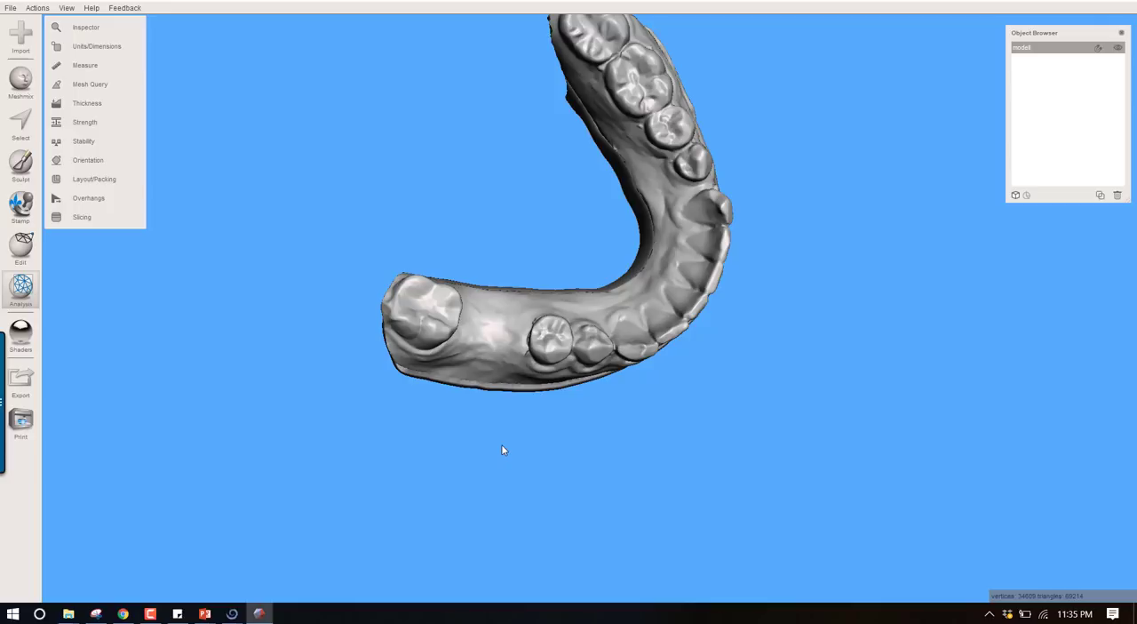
{"action": "left_click_drag", "start_coordinate": [504, 449], "coordinate": [497, 330]}
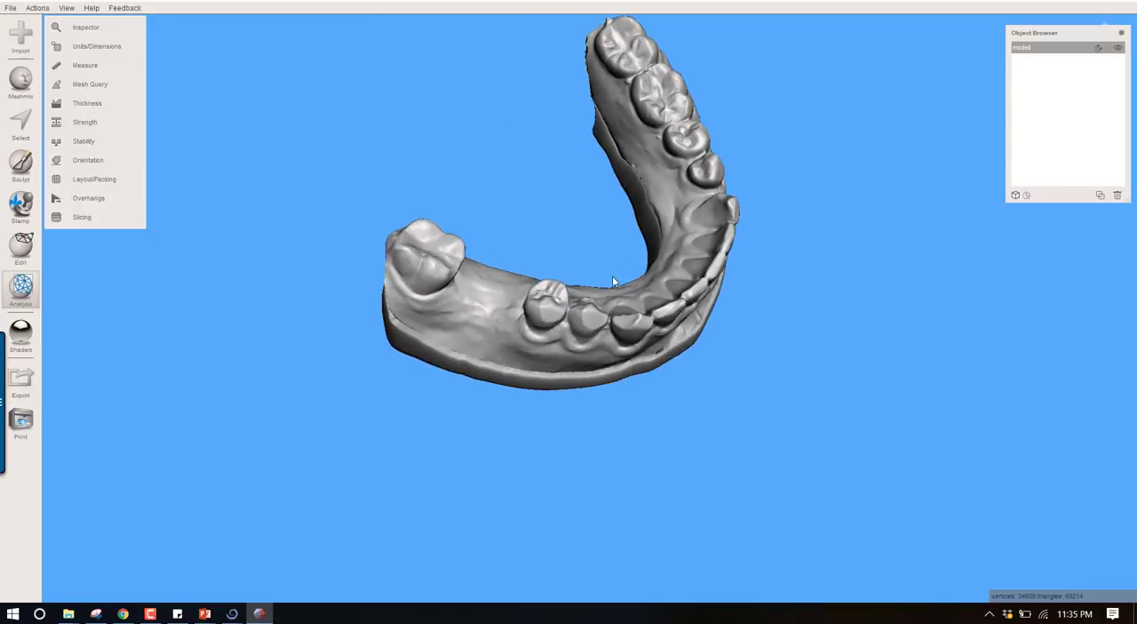
Step: Paint the teeth and surrounding gums into a selection, leaving the base unselected
{"action": "left_click", "coordinate": [21, 123]}
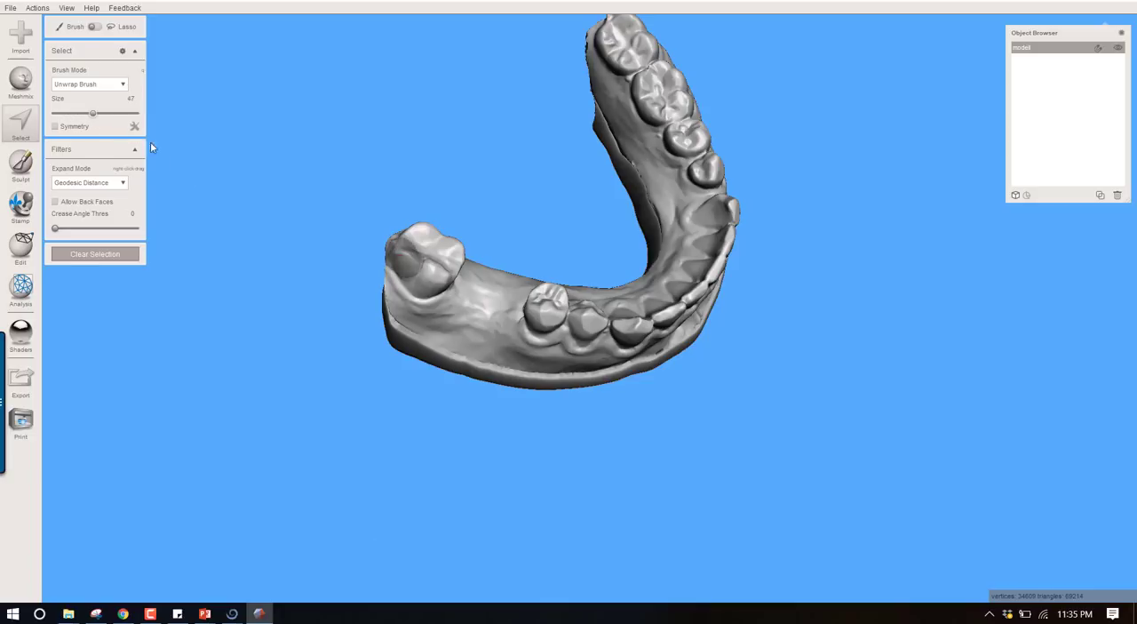
{"action": "left_click", "coordinate": [411, 275]}
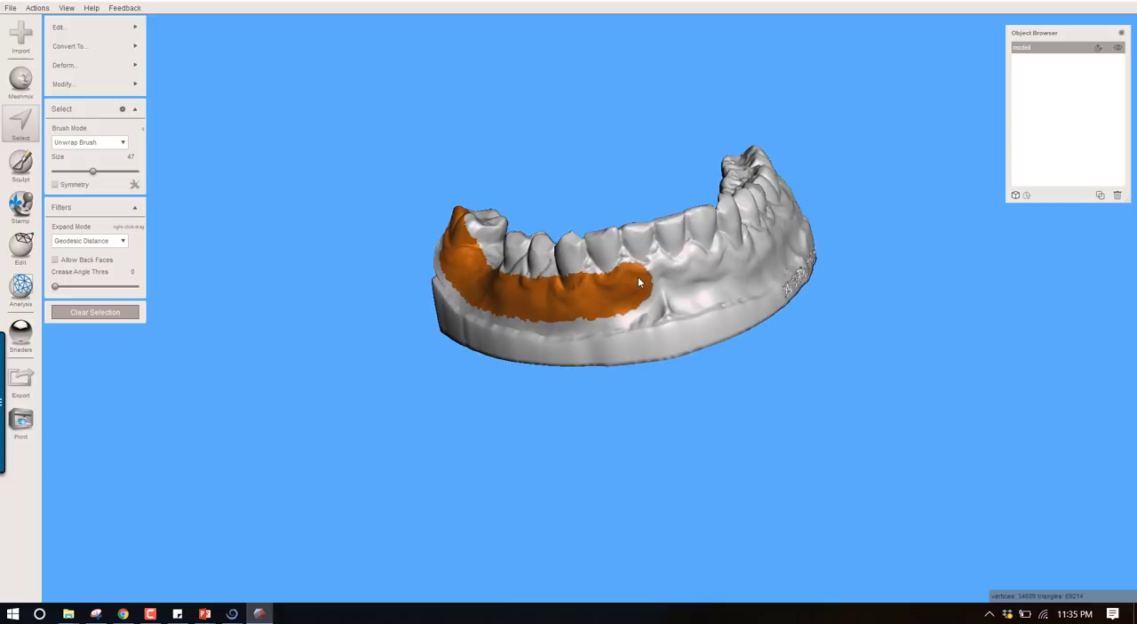
{"action": "left_click_drag", "start_coordinate": [640, 280], "coordinate": [795, 236]}
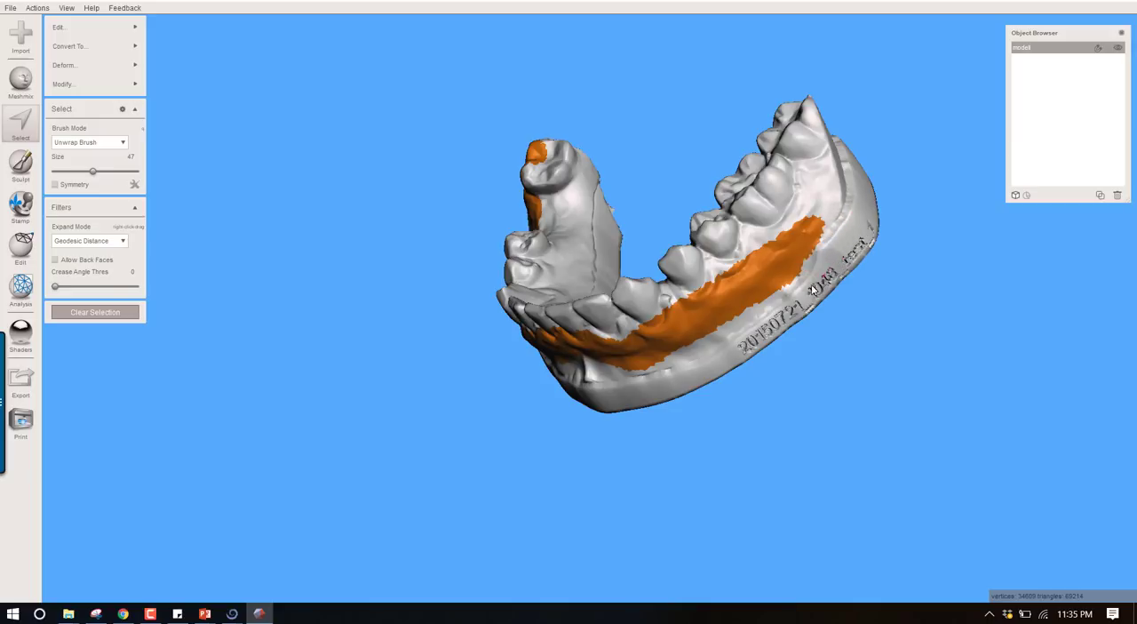
{"action": "left_click", "coordinate": [782, 250]}
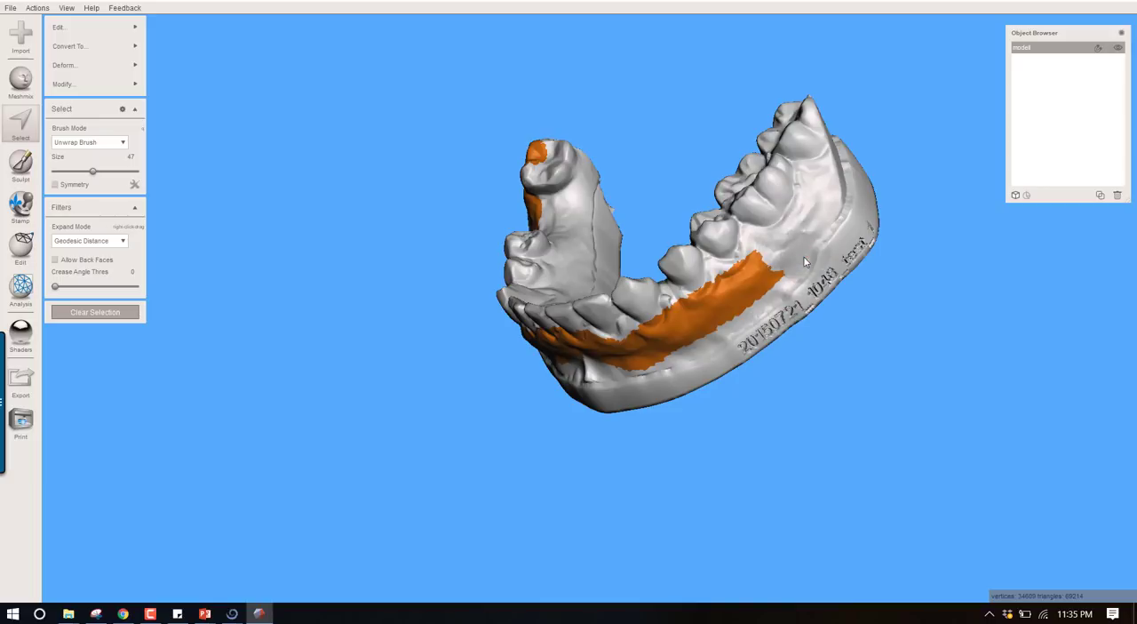
{"action": "left_click_drag", "start_coordinate": [804, 261], "coordinate": [790, 198]}
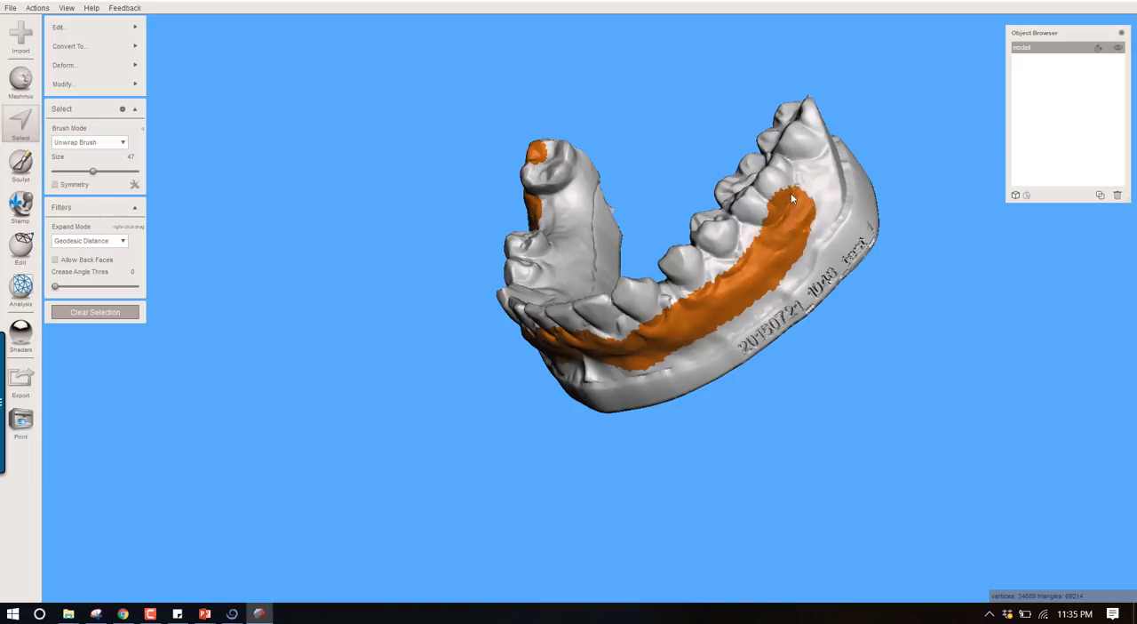
{"action": "left_click_drag", "start_coordinate": [791, 195], "coordinate": [831, 290]}
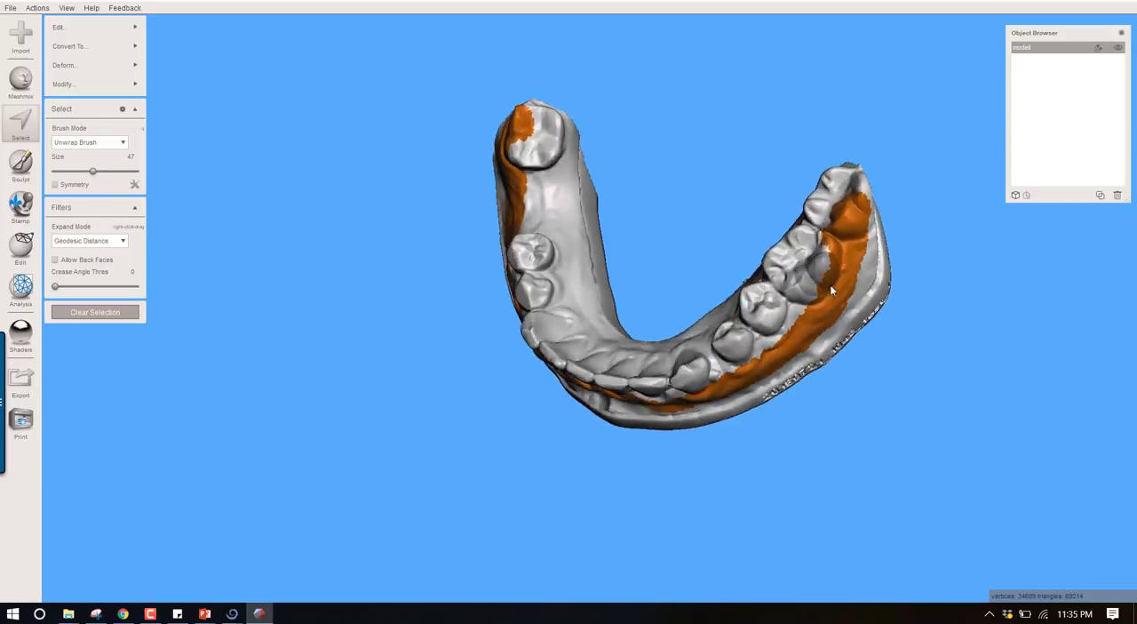
{"action": "left_click_drag", "start_coordinate": [830, 291], "coordinate": [844, 241]}
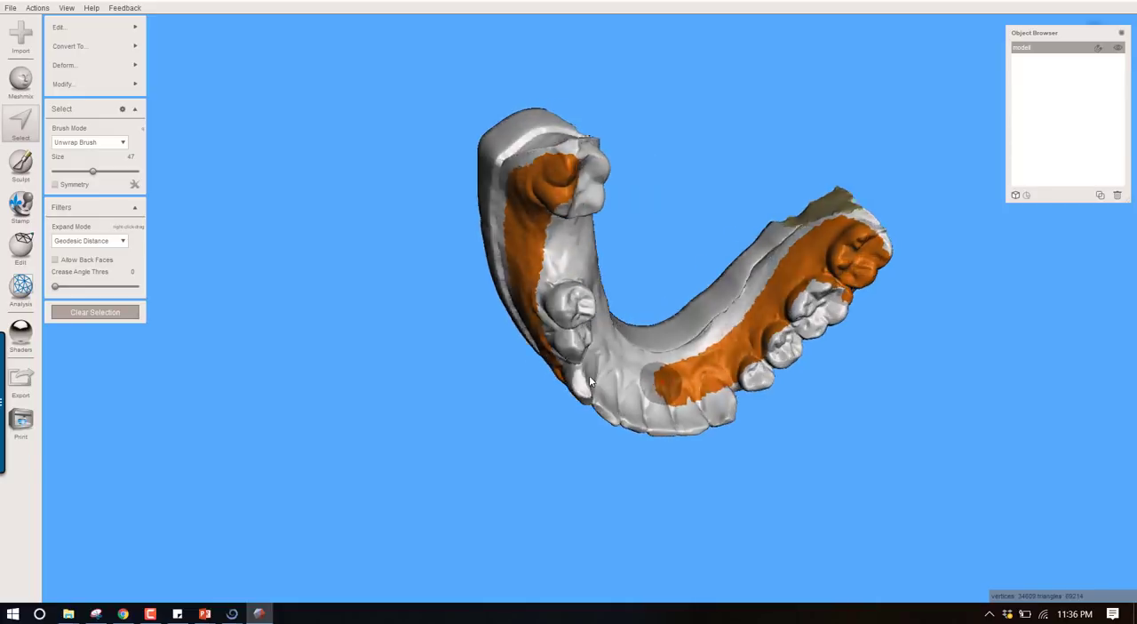
{"action": "left_click_drag", "start_coordinate": [591, 382], "coordinate": [582, 355]}
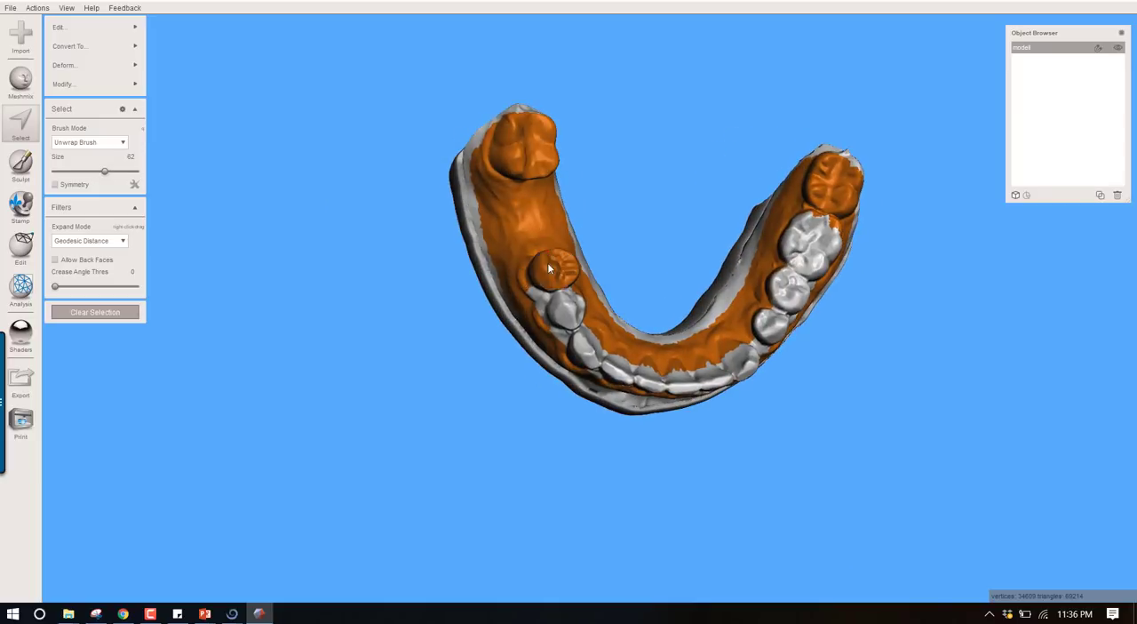
{"action": "left_click_drag", "start_coordinate": [551, 275], "coordinate": [675, 382]}
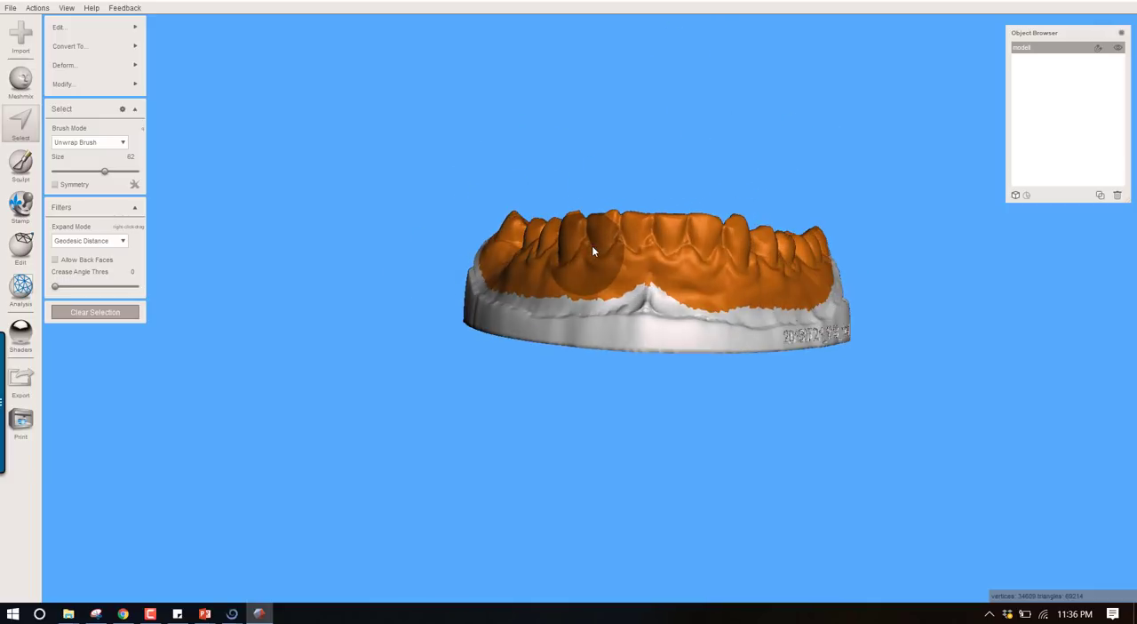
Step: Apply Smooth Boundary to the ragged gum-line selection edge and accept it
{"action": "left_click", "coordinate": [67, 83]}
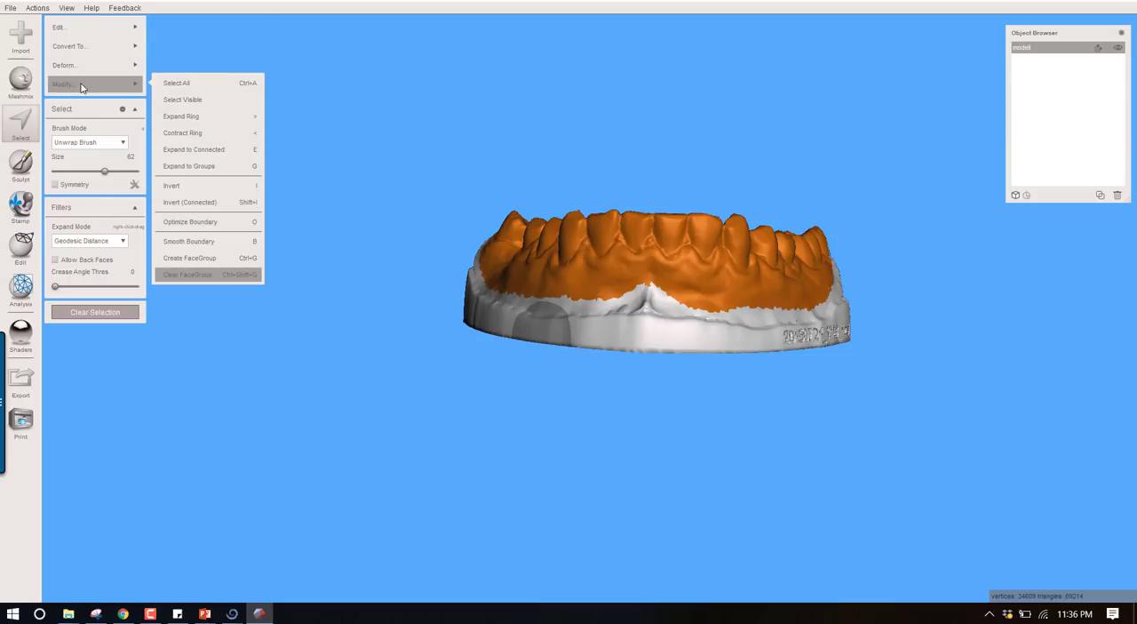
{"action": "mouse_move", "coordinate": [189, 241]}
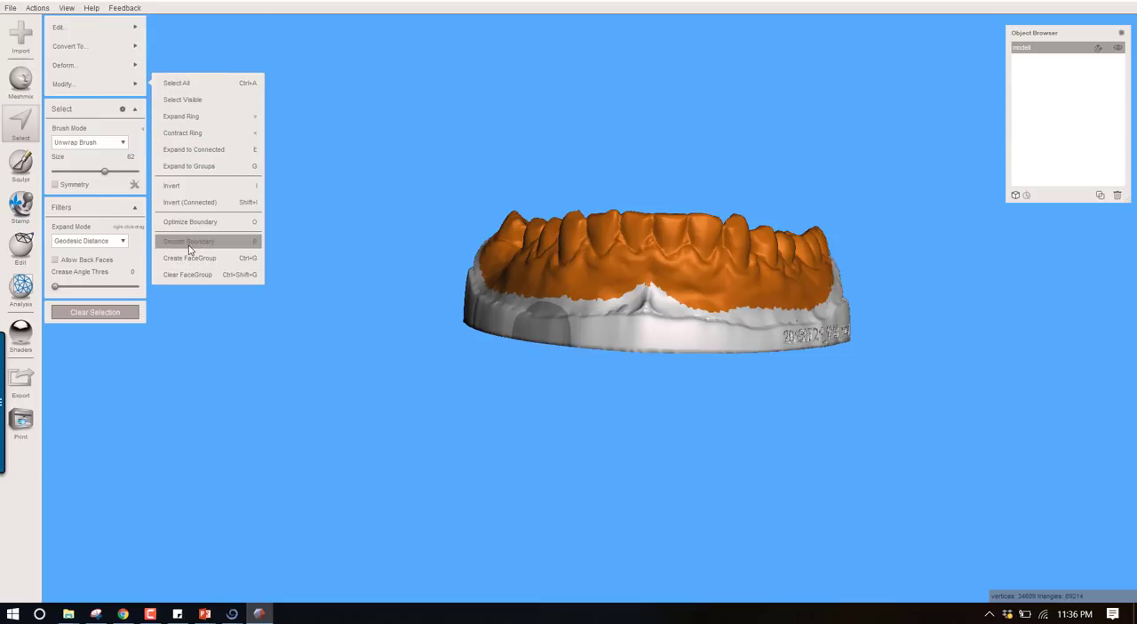
{"action": "left_click", "coordinate": [188, 240]}
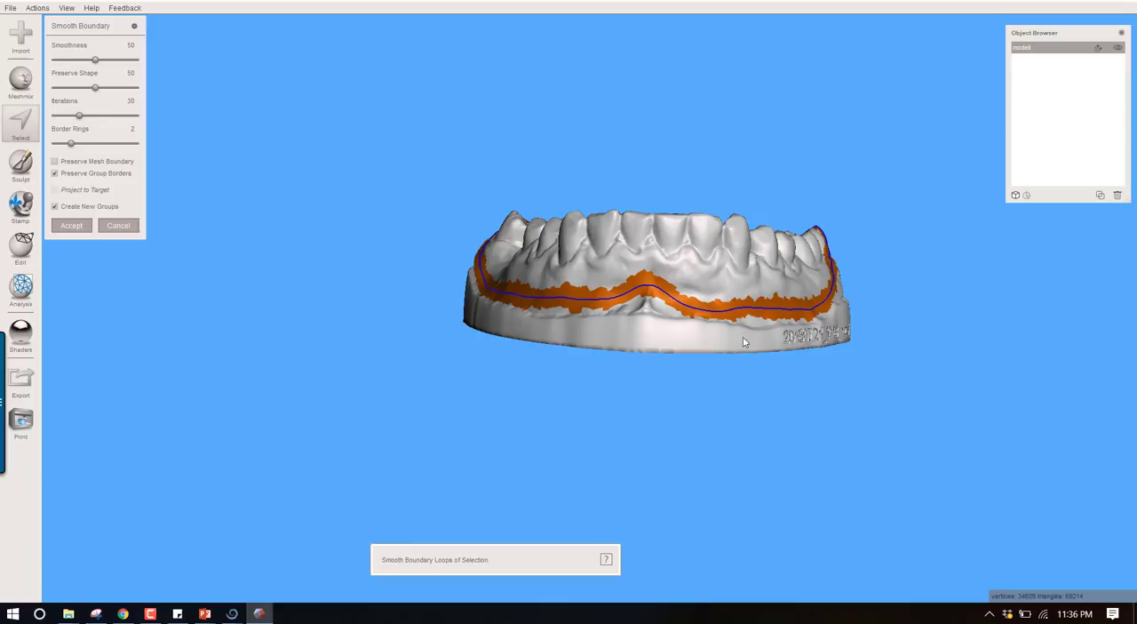
{"action": "left_click_drag", "start_coordinate": [745, 341], "coordinate": [688, 444]}
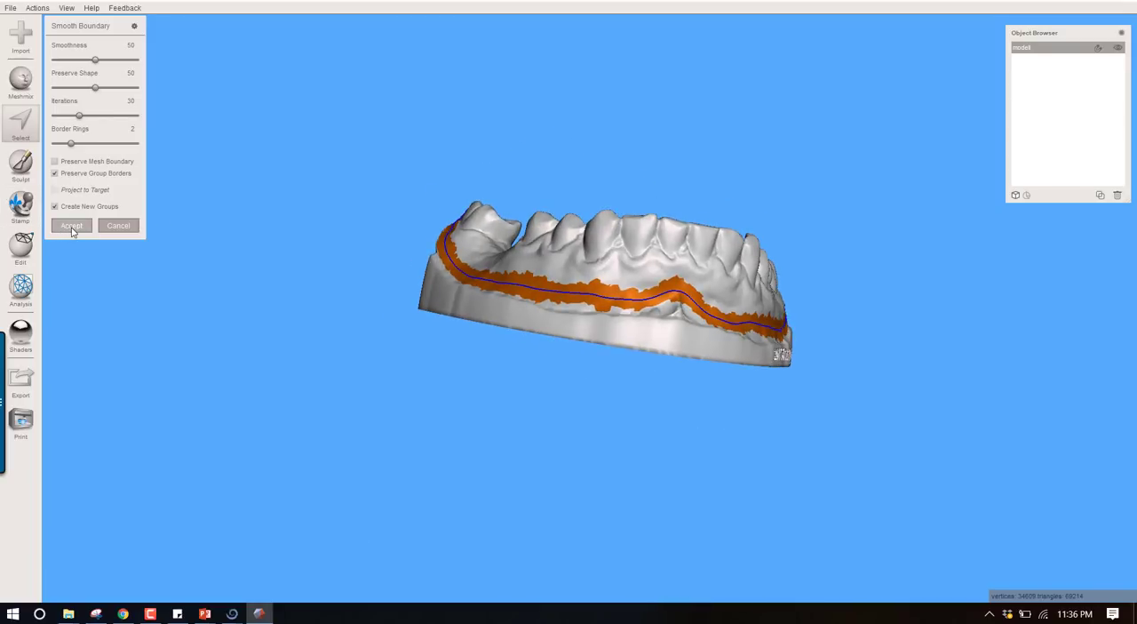
{"action": "left_click", "coordinate": [71, 225]}
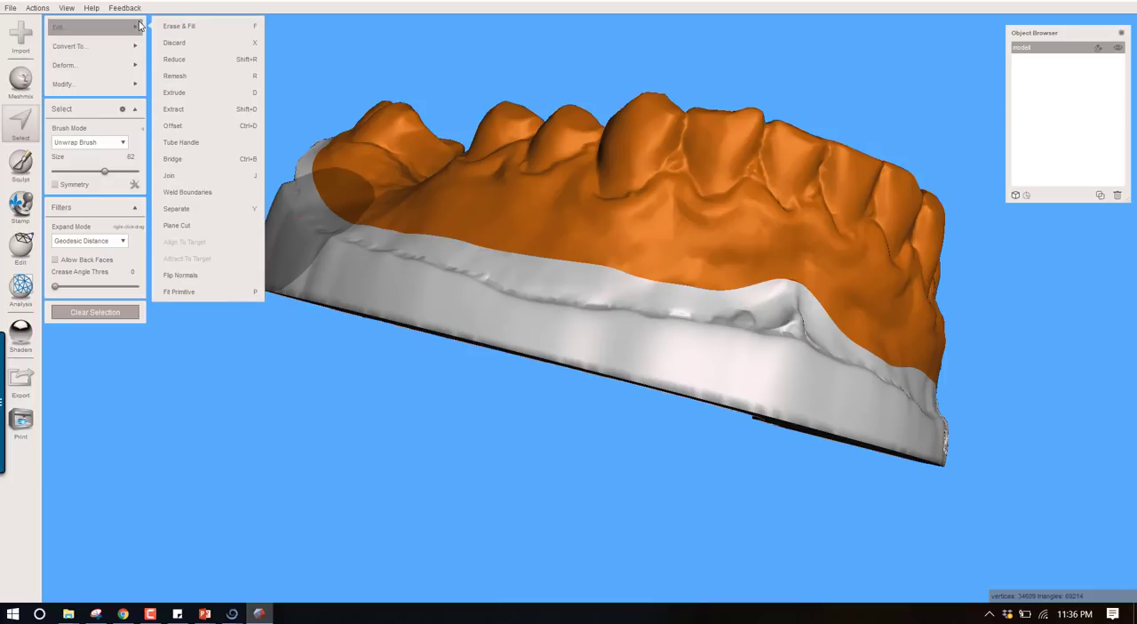
{"action": "mouse_move", "coordinate": [203, 126]}
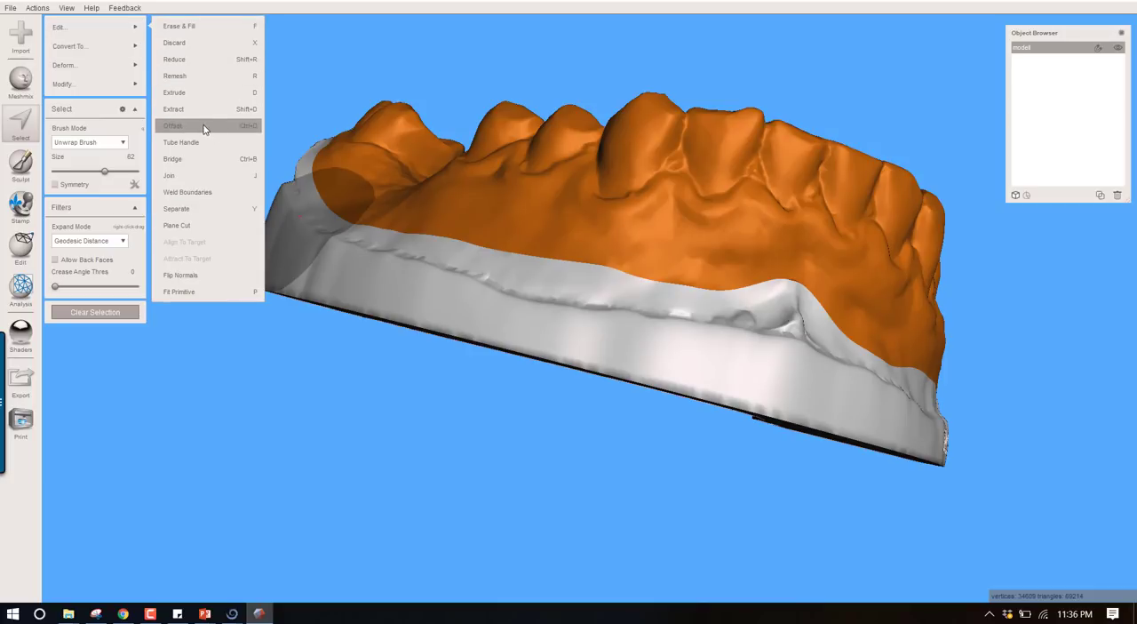
Step: Offset the selected teeth and gums outward by 3 mm
{"action": "left_click", "coordinate": [173, 125]}
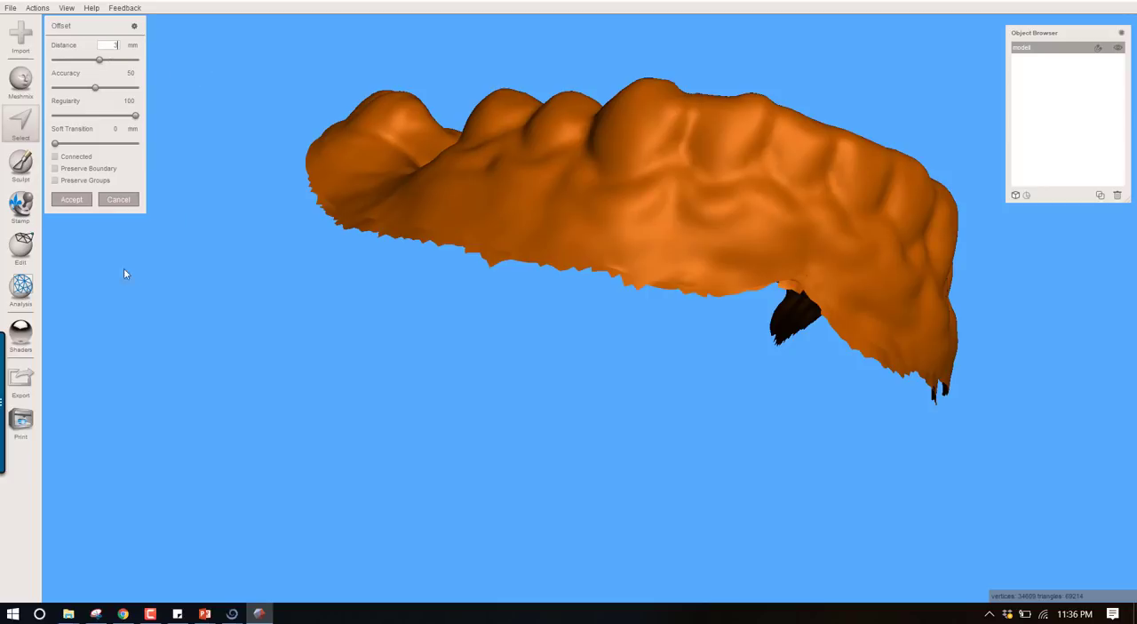
{"action": "left_click", "coordinate": [71, 198]}
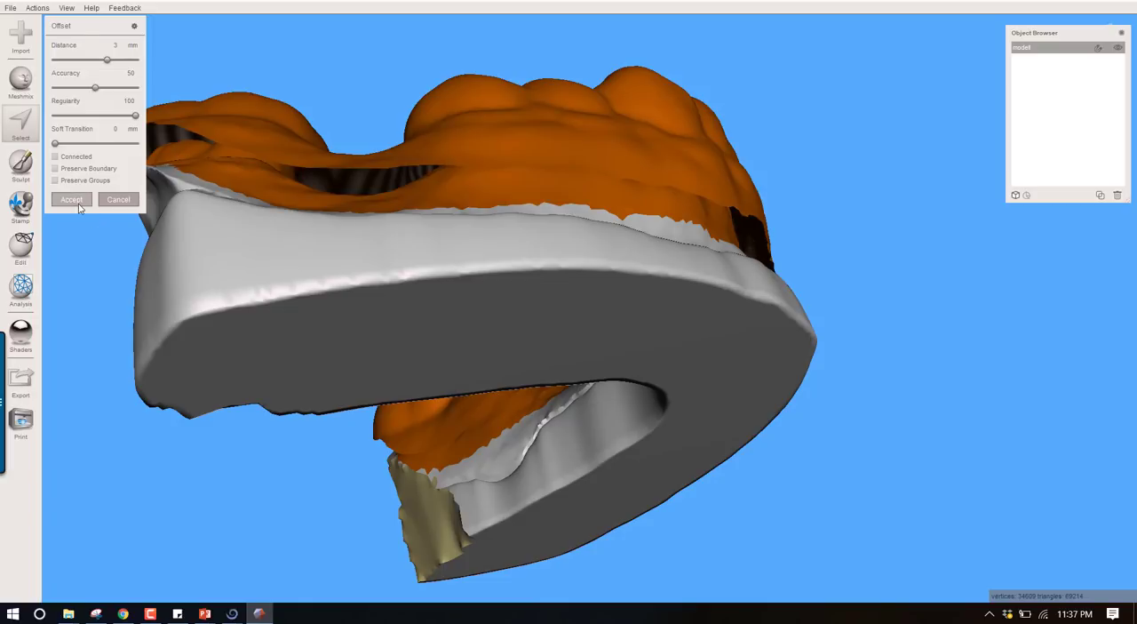
{"action": "left_click", "coordinate": [71, 199]}
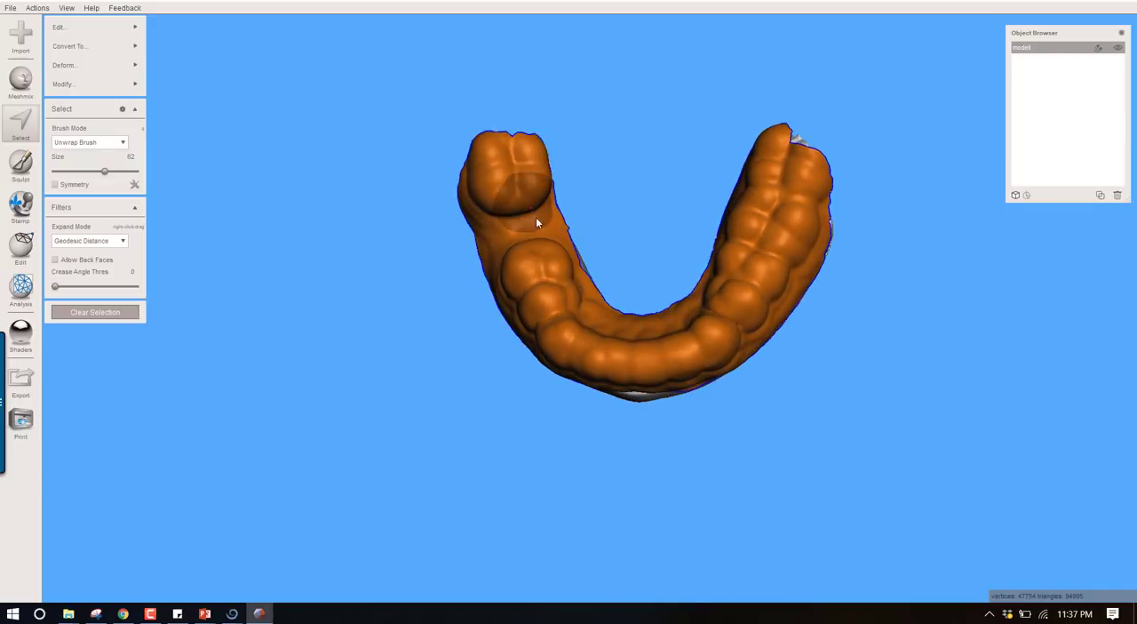
Step: Separate the offset tooth-and-gum shell into its own object
{"action": "left_click", "coordinate": [95, 27]}
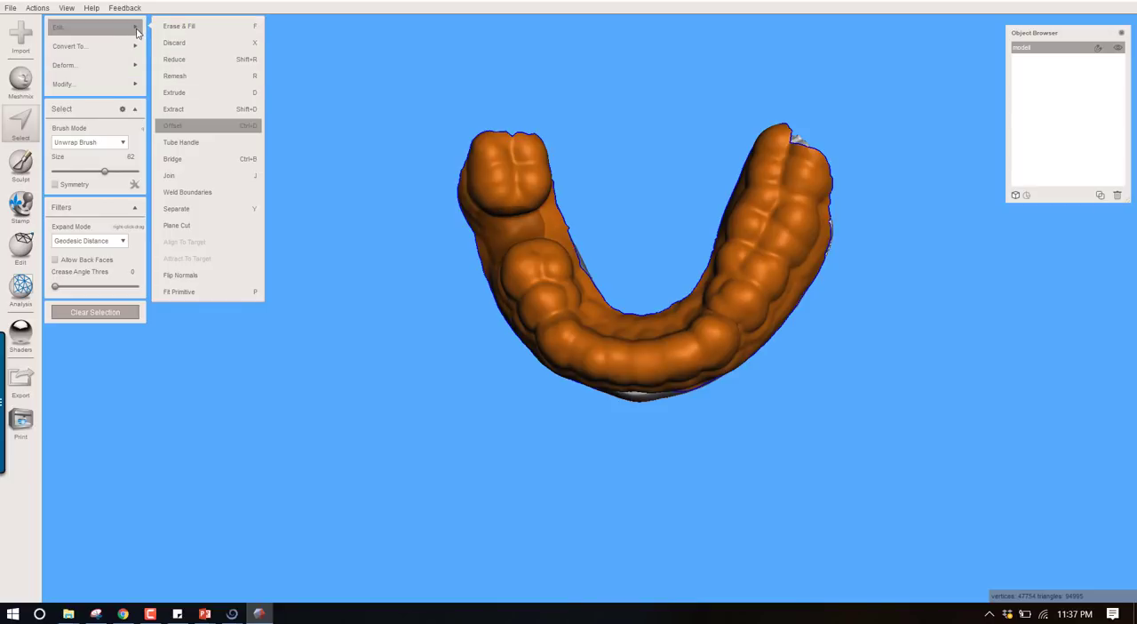
{"action": "mouse_move", "coordinate": [571, 482]}
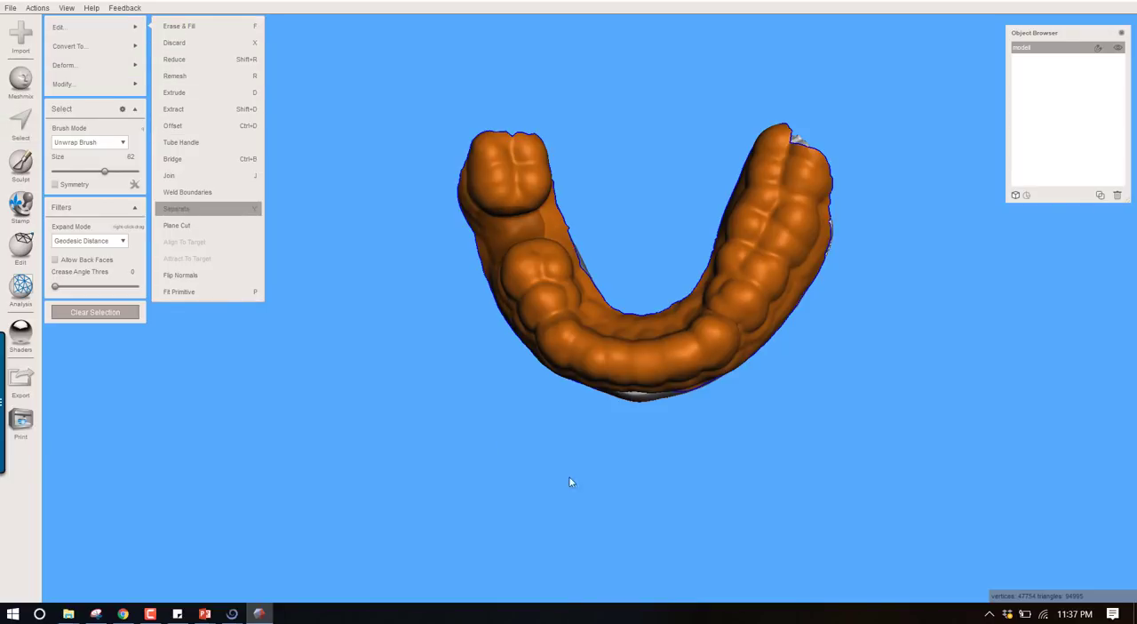
{"action": "left_click", "coordinate": [177, 208]}
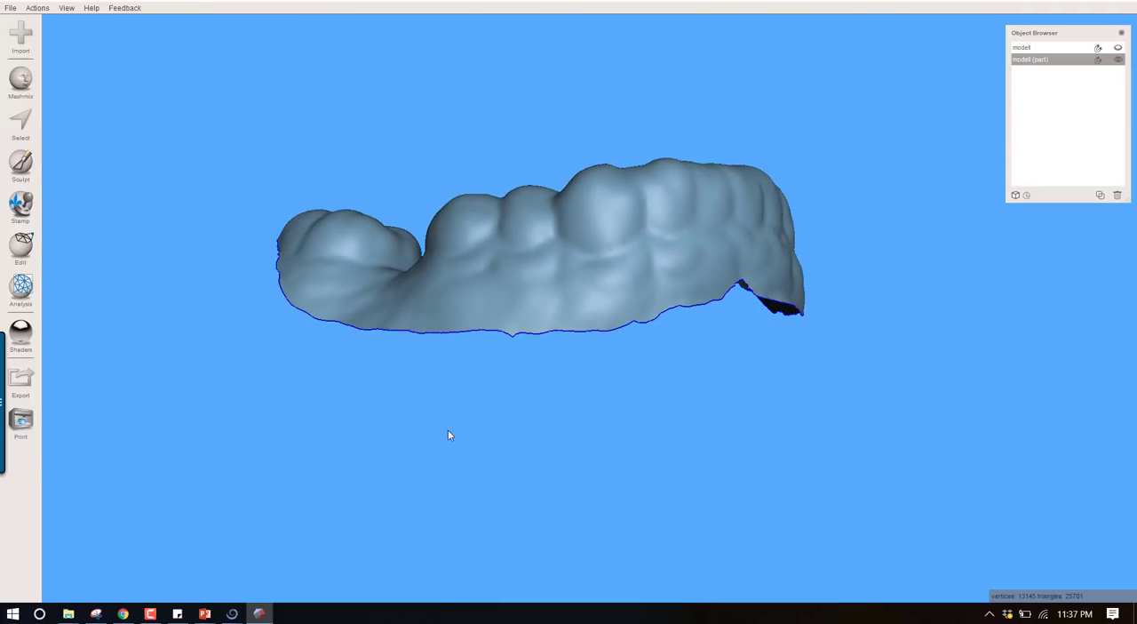
Step: Select the shell's margin rim, grow it one ring, and smooth its boundary
{"action": "left_click", "coordinate": [21, 123]}
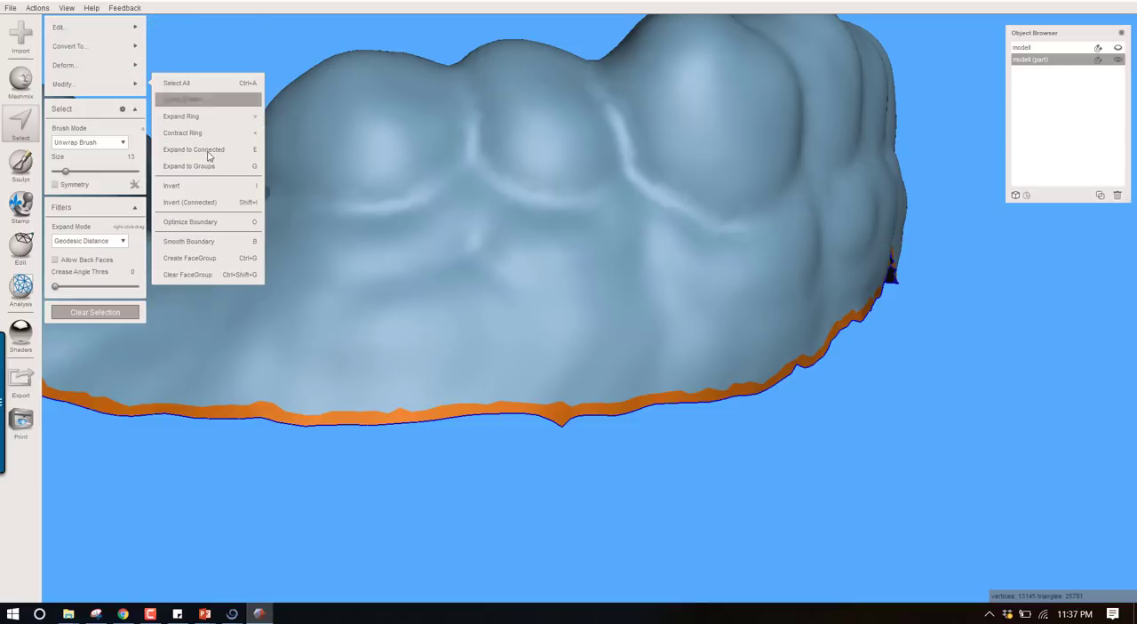
{"action": "mouse_move", "coordinate": [194, 117]}
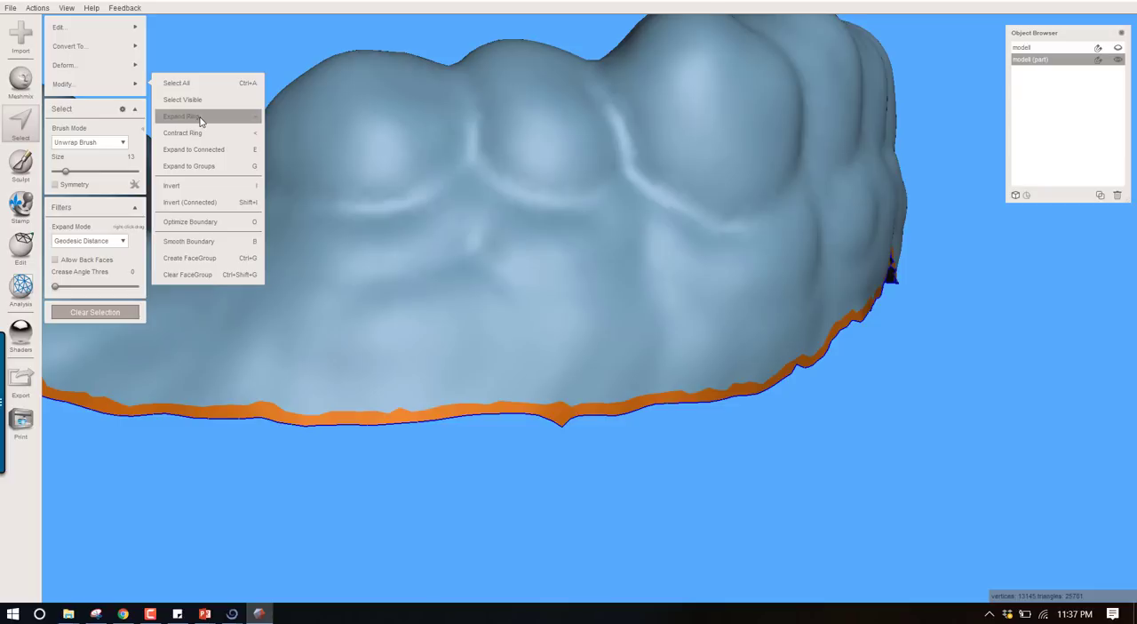
{"action": "left_click", "coordinate": [200, 122]}
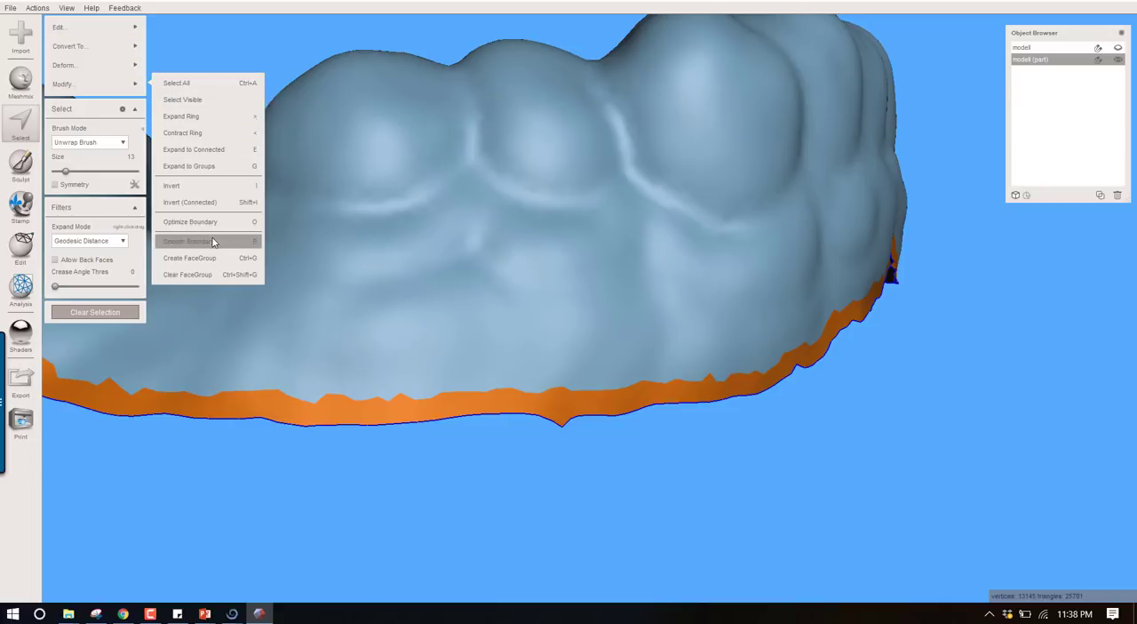
{"action": "left_click", "coordinate": [187, 241]}
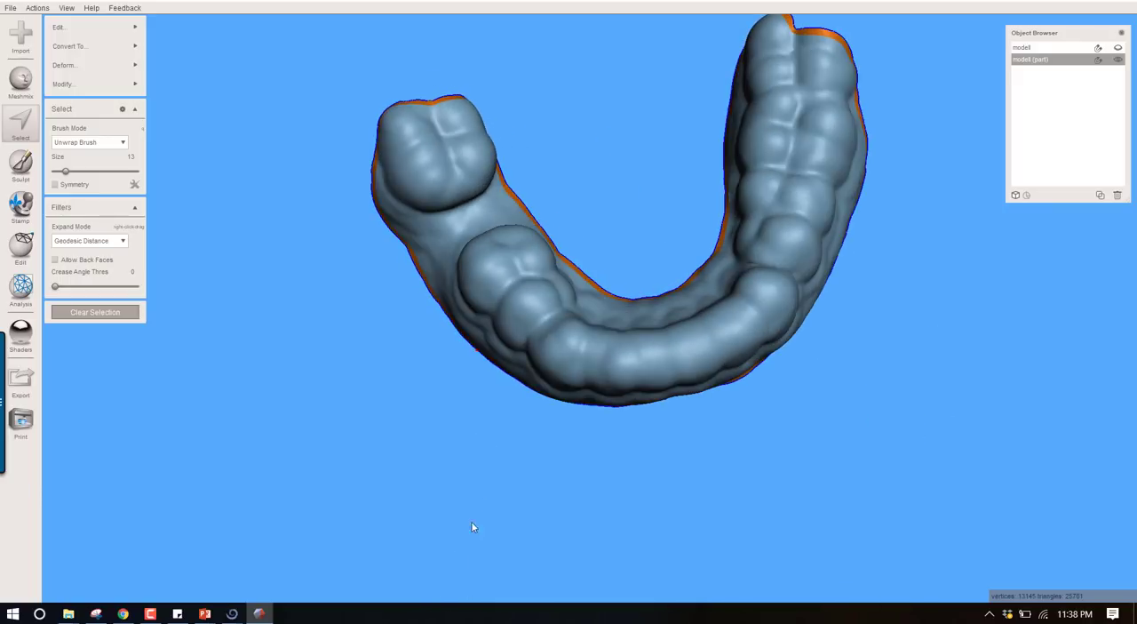
Step: Apply a Smooth deformation to the fully selected separated shell
{"action": "left_click_drag", "start_coordinate": [622, 266], "coordinate": [504, 310]}
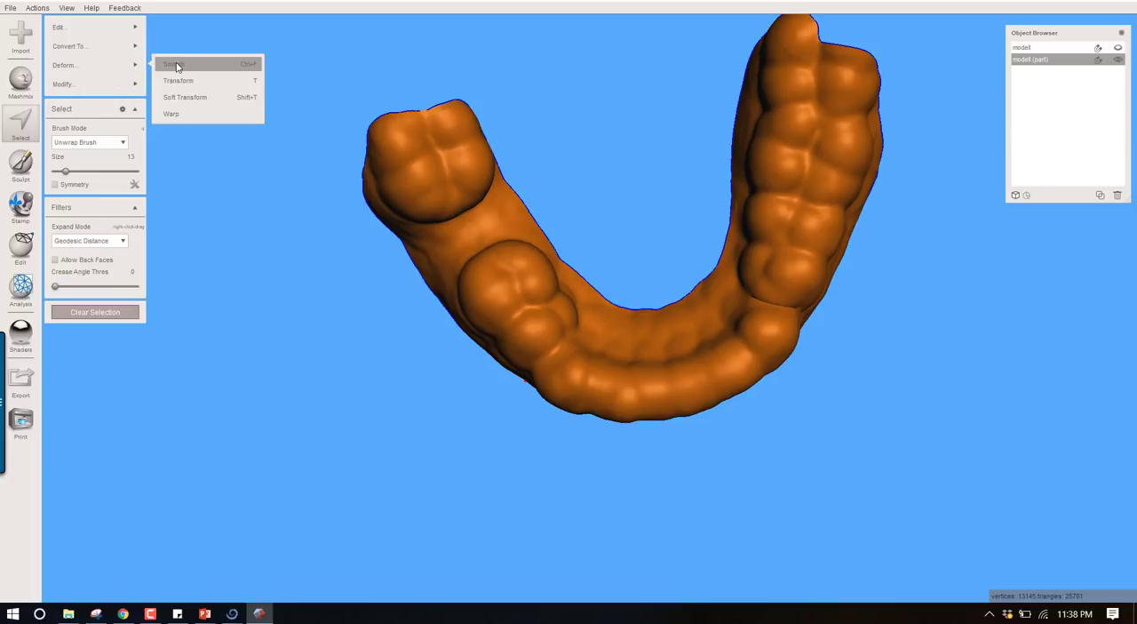
{"action": "left_click", "coordinate": [171, 64]}
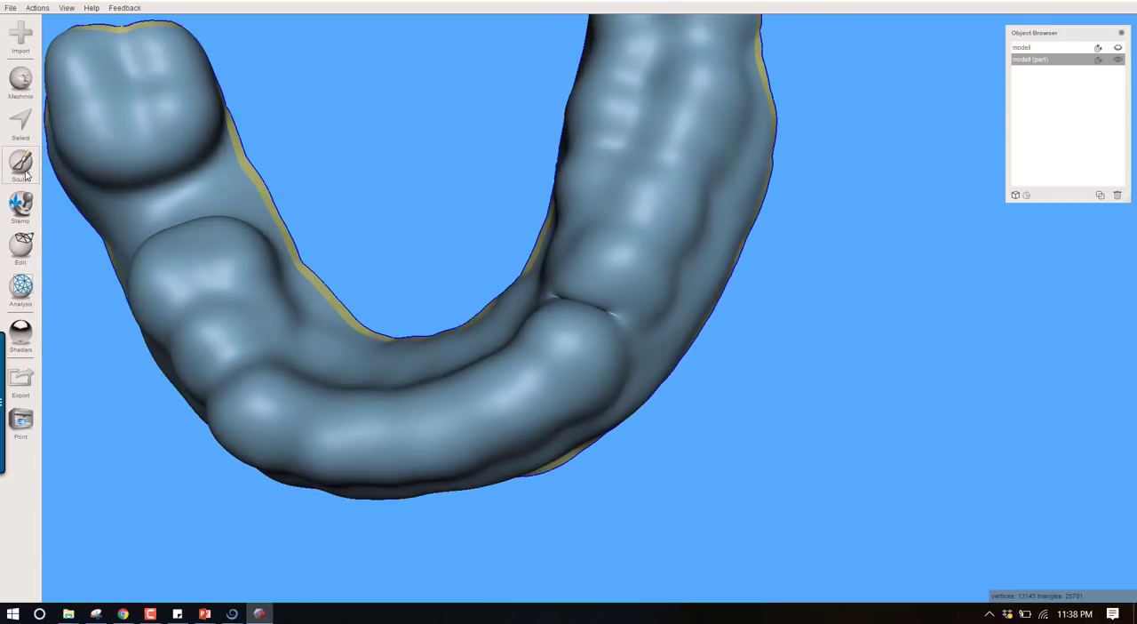
Step: Brush the tooth creases and bumpy lower edge with RobustSmooth (strength 45, size 57)
{"action": "left_click", "coordinate": [21, 164]}
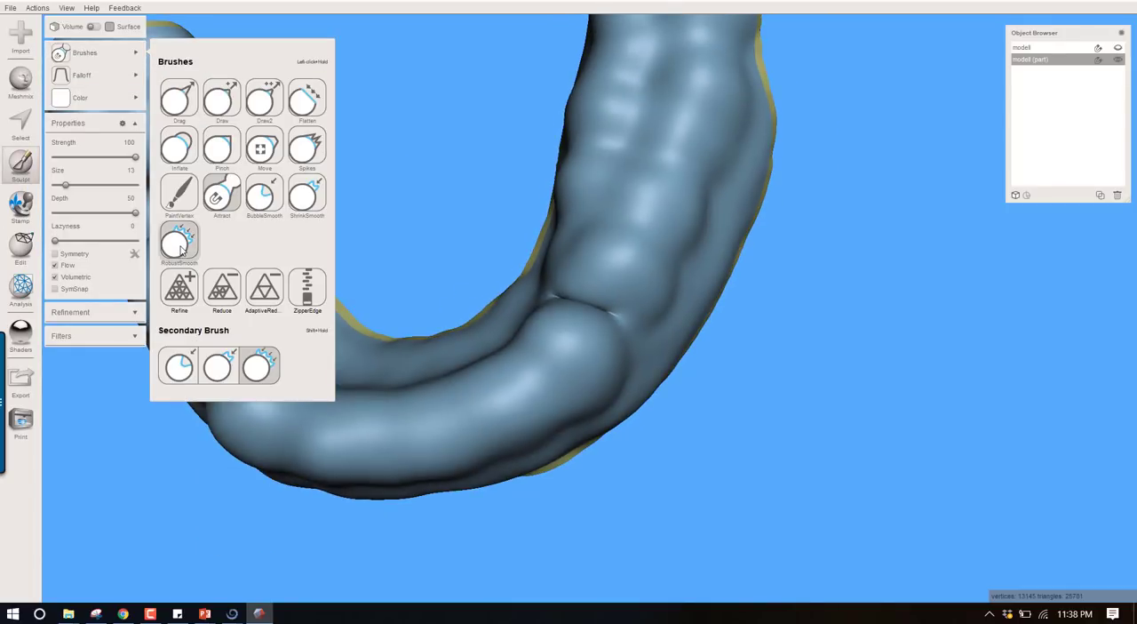
{"action": "left_click", "coordinate": [179, 242]}
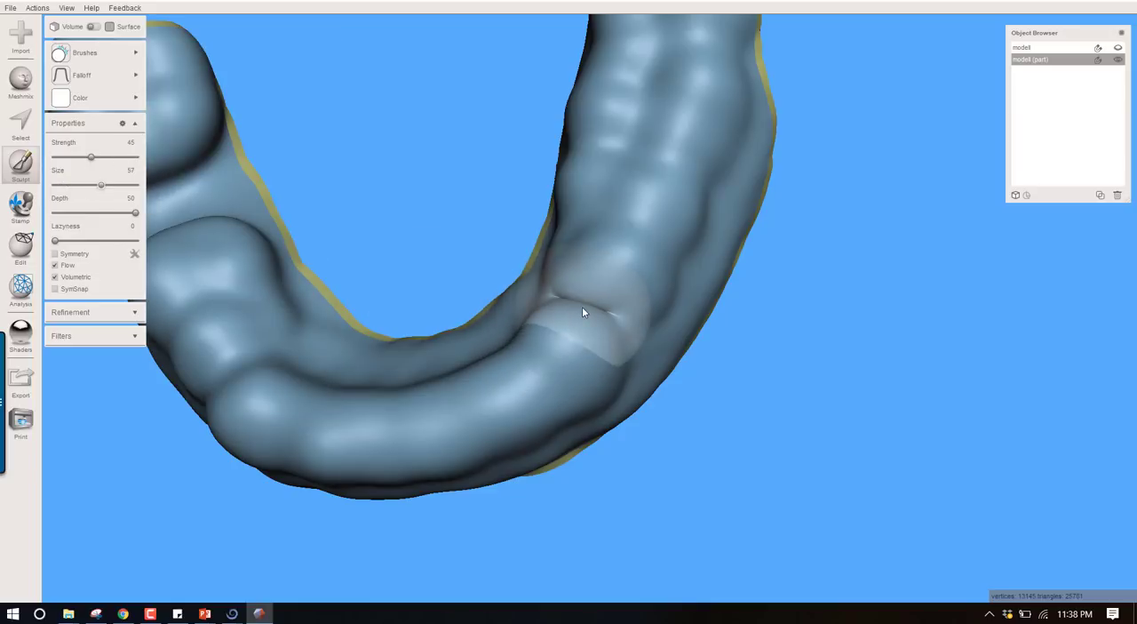
{"action": "left_click_drag", "start_coordinate": [604, 303], "coordinate": [569, 307]}
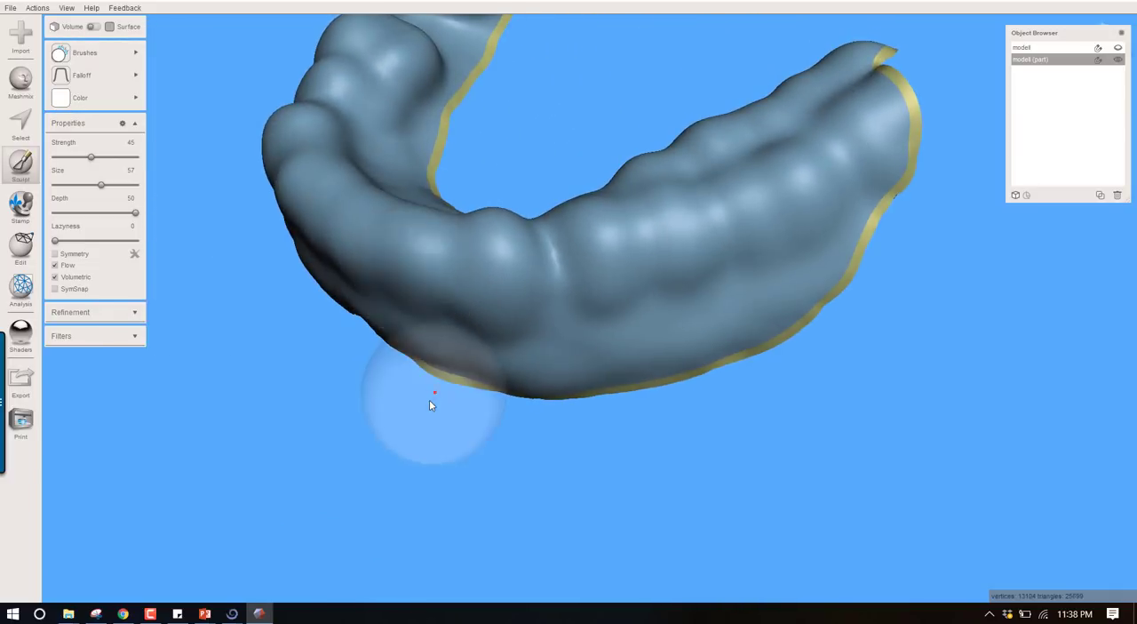
{"action": "left_click_drag", "start_coordinate": [435, 392], "coordinate": [482, 563]}
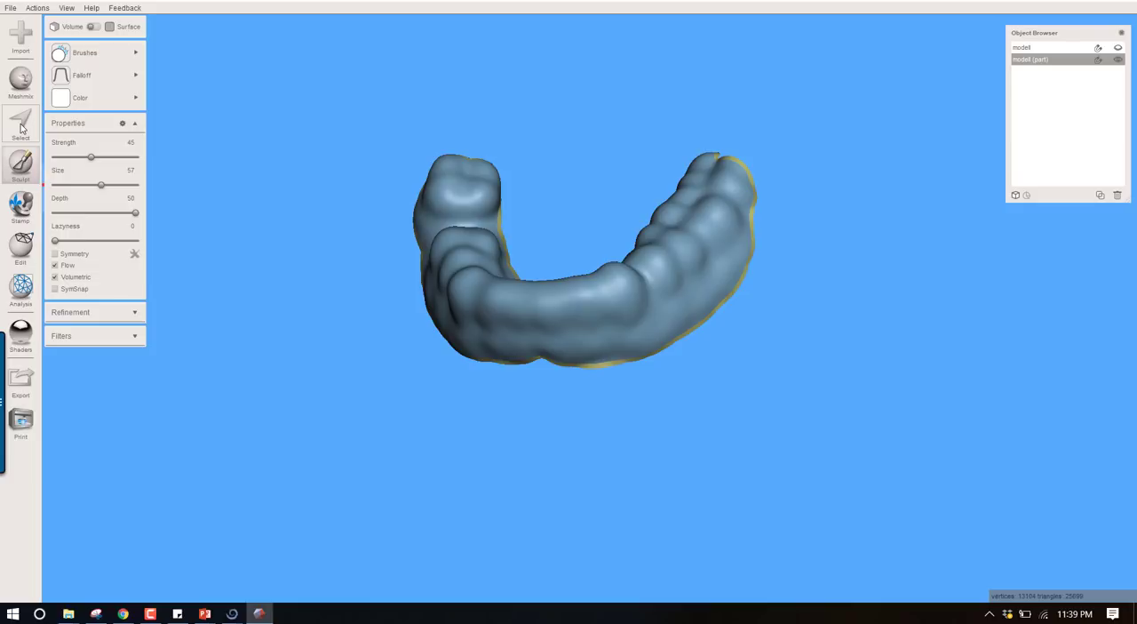
Step: Reselect the whole impression shell, covering its teeth, gums and margin
{"action": "left_click", "coordinate": [21, 124]}
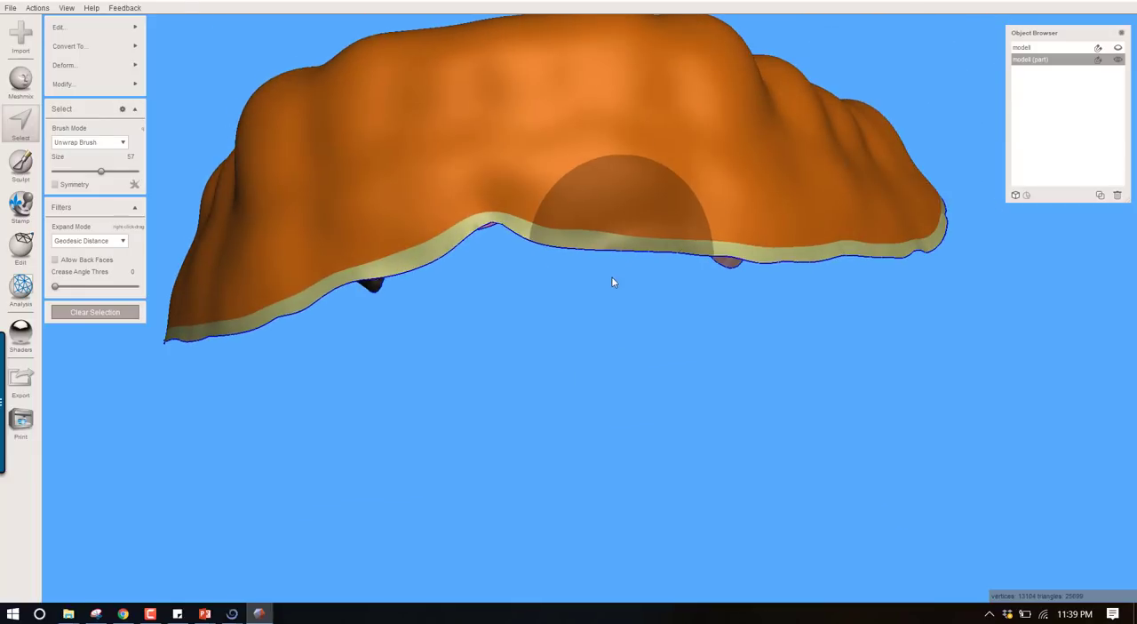
{"action": "left_click", "coordinate": [64, 84]}
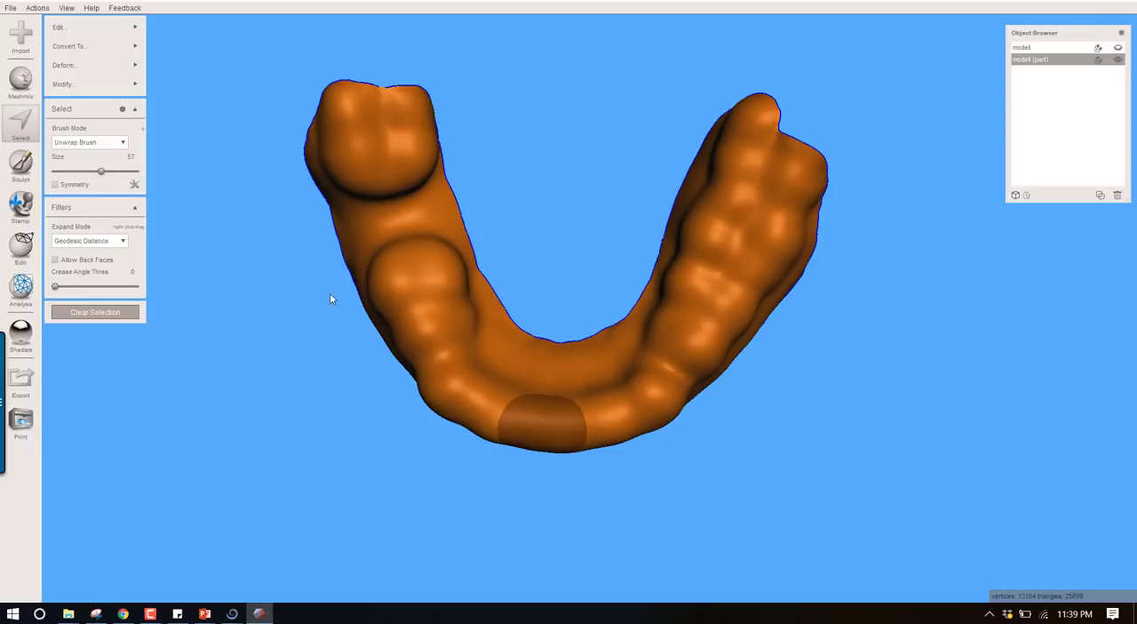
{"action": "left_click", "coordinate": [60, 26]}
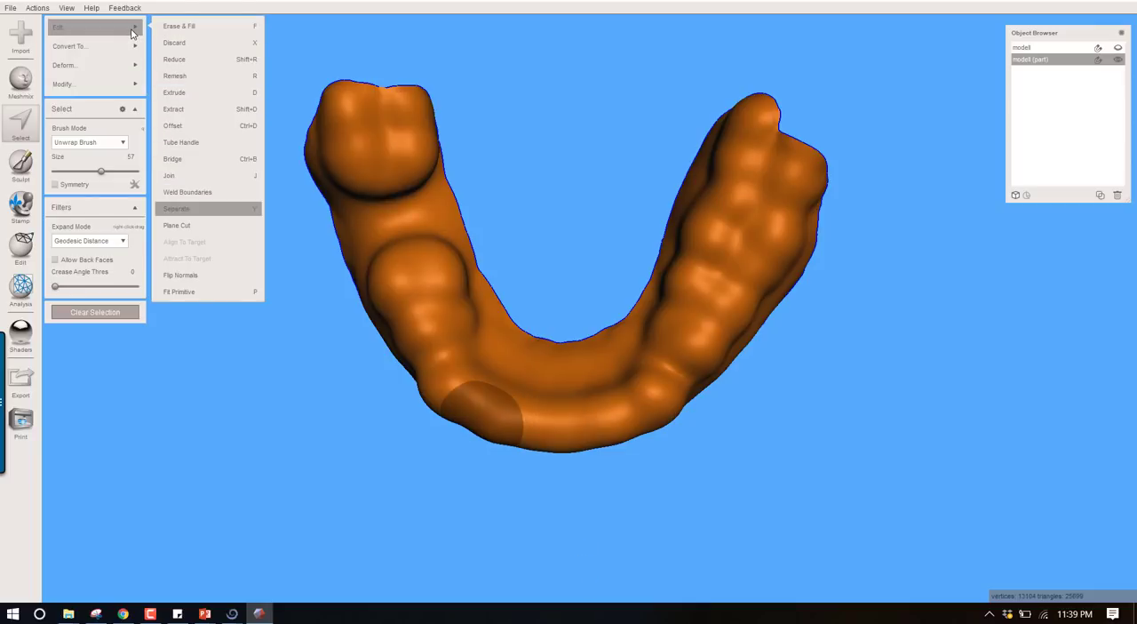
{"action": "mouse_move", "coordinate": [196, 93]}
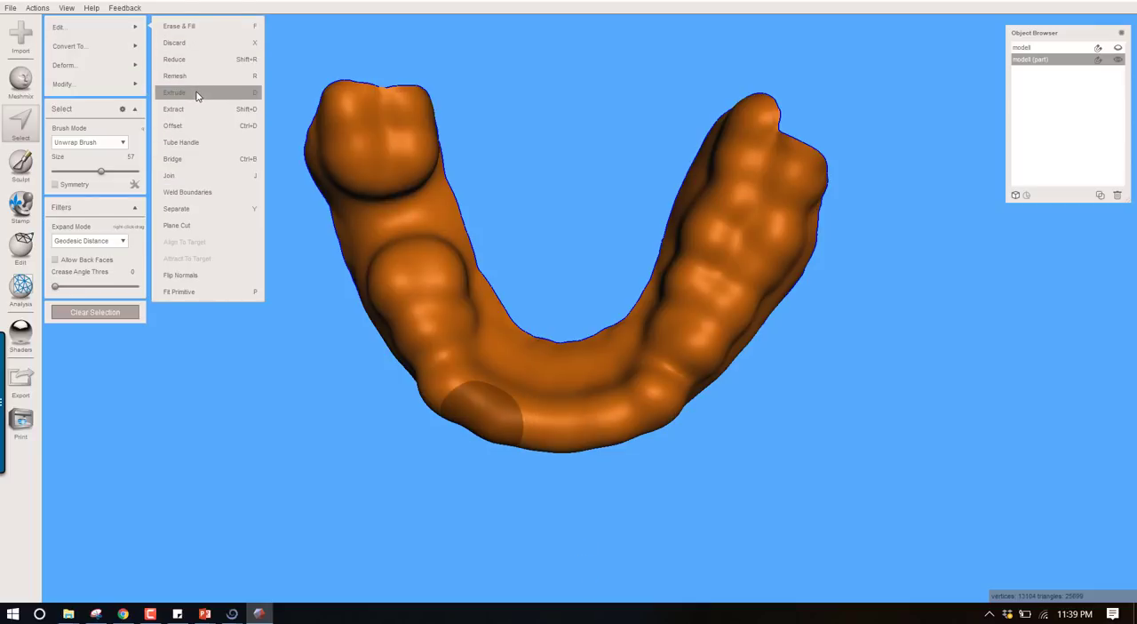
Step: Preview a 3 mm extrusion of the shell with direction changed from Constant to Normal
{"action": "left_click", "coordinate": [175, 92]}
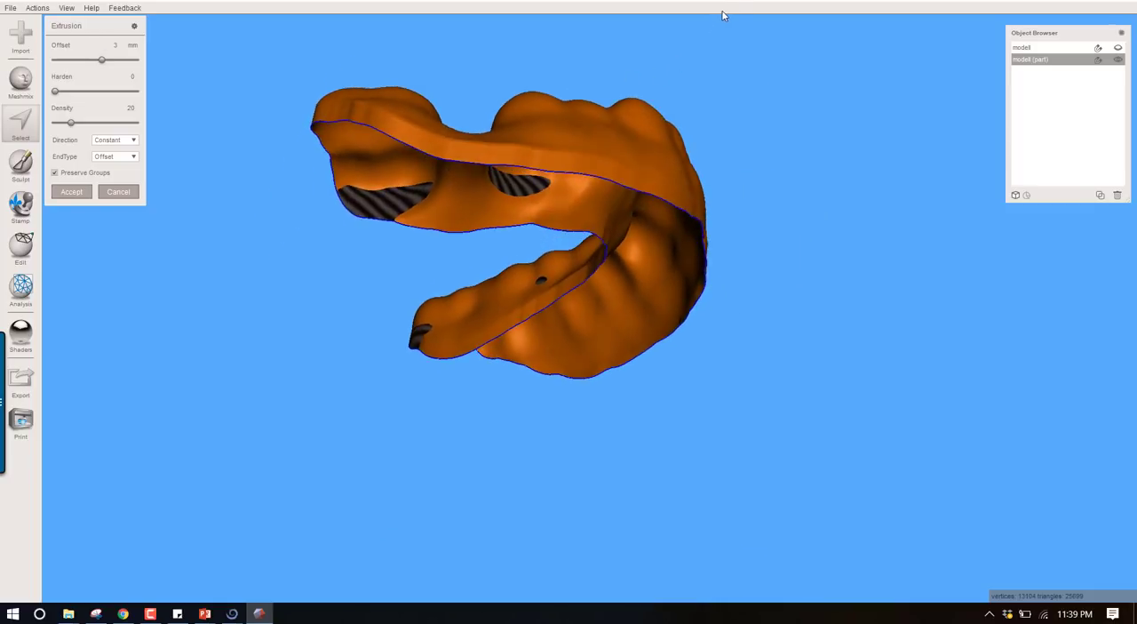
{"action": "left_click_drag", "start_coordinate": [533, 223], "coordinate": [586, 290]}
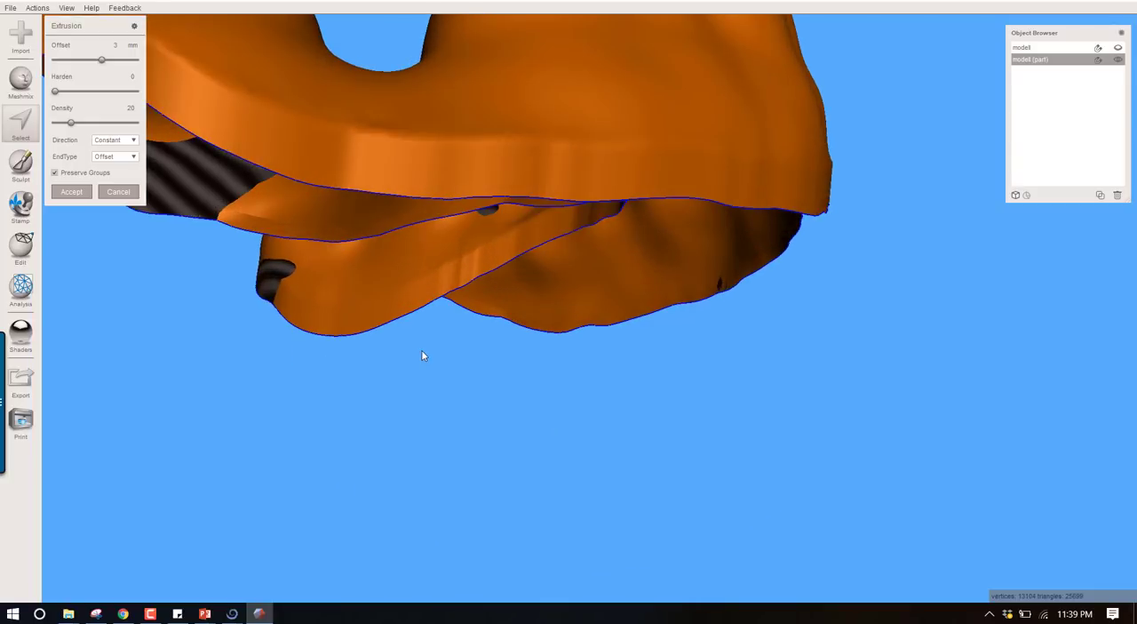
{"action": "mouse_move", "coordinate": [537, 69]}
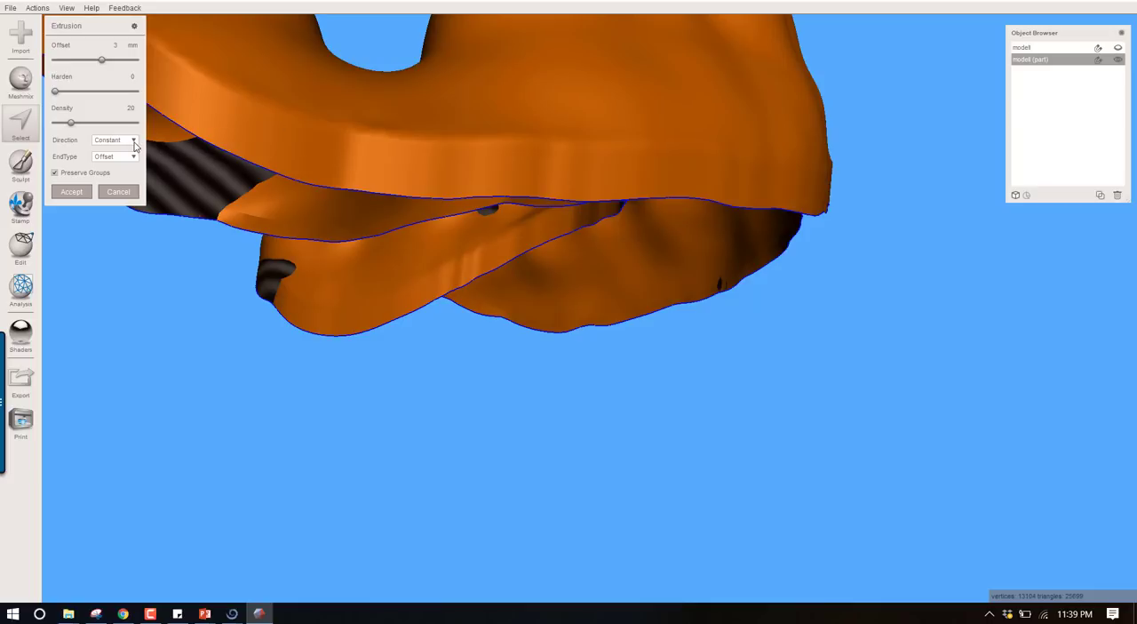
{"action": "mouse_move", "coordinate": [67, 141]}
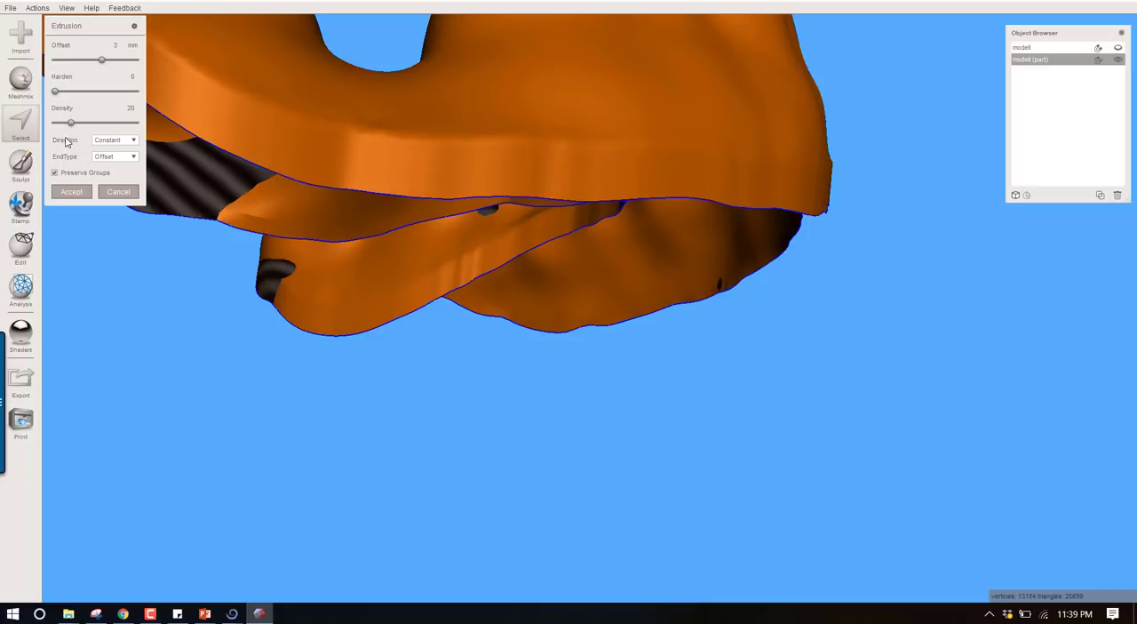
{"action": "left_click", "coordinate": [115, 140]}
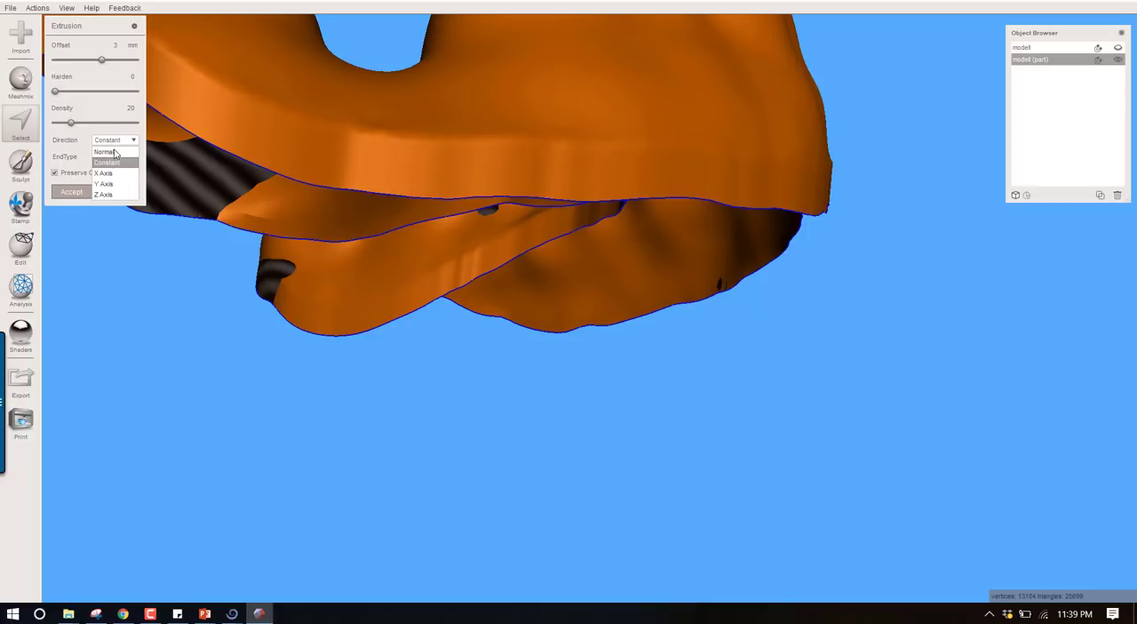
{"action": "mouse_move", "coordinate": [107, 153]}
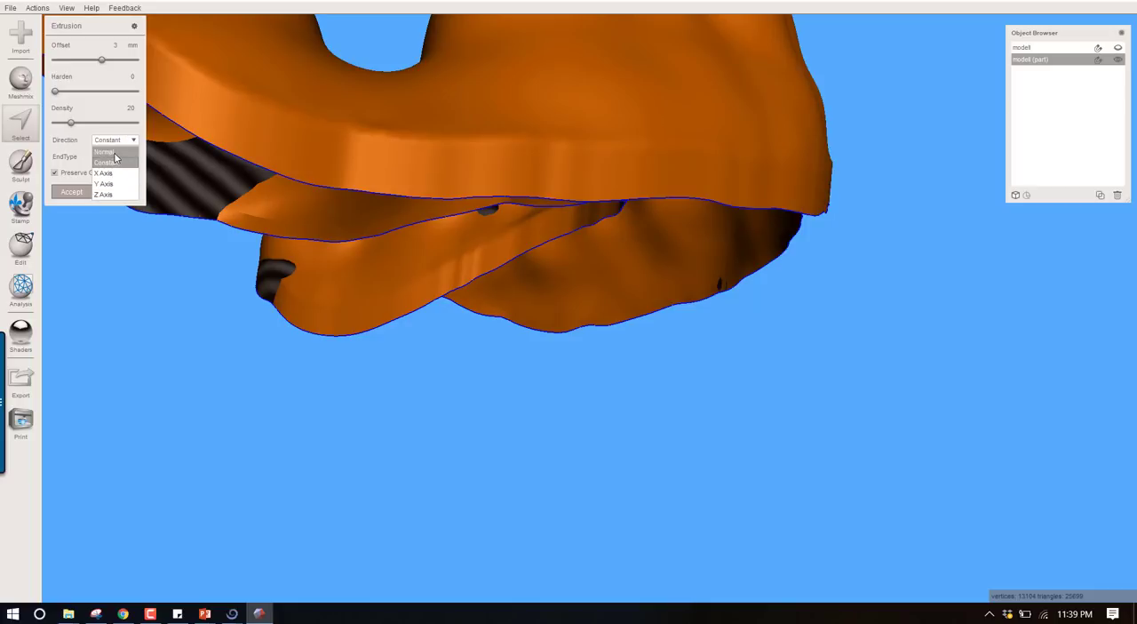
{"action": "left_click", "coordinate": [104, 152]}
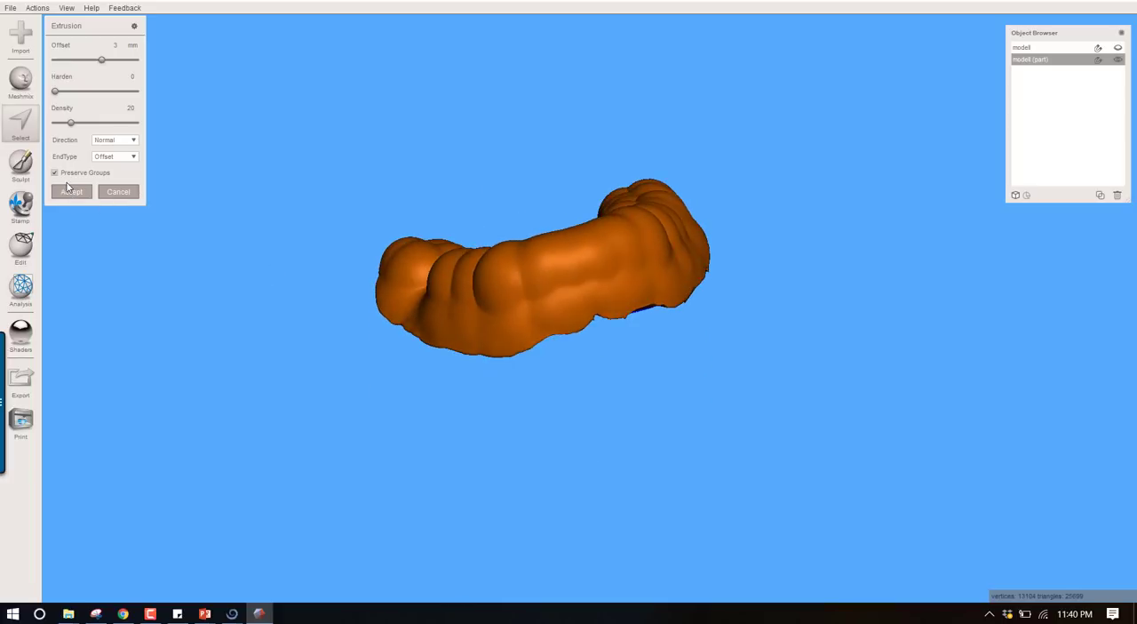
{"action": "mouse_move", "coordinate": [405, 405]}
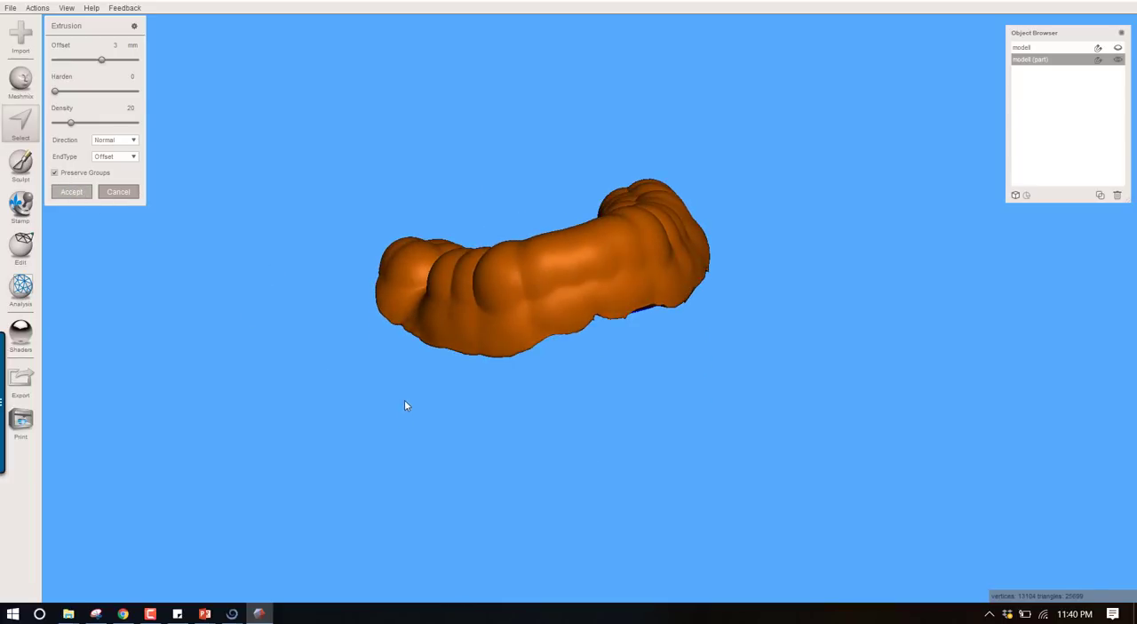
Step: Commit the 3 mm extrusion and smooth the tray's jagged rim with RobustSmooth
{"action": "left_click", "coordinate": [72, 191]}
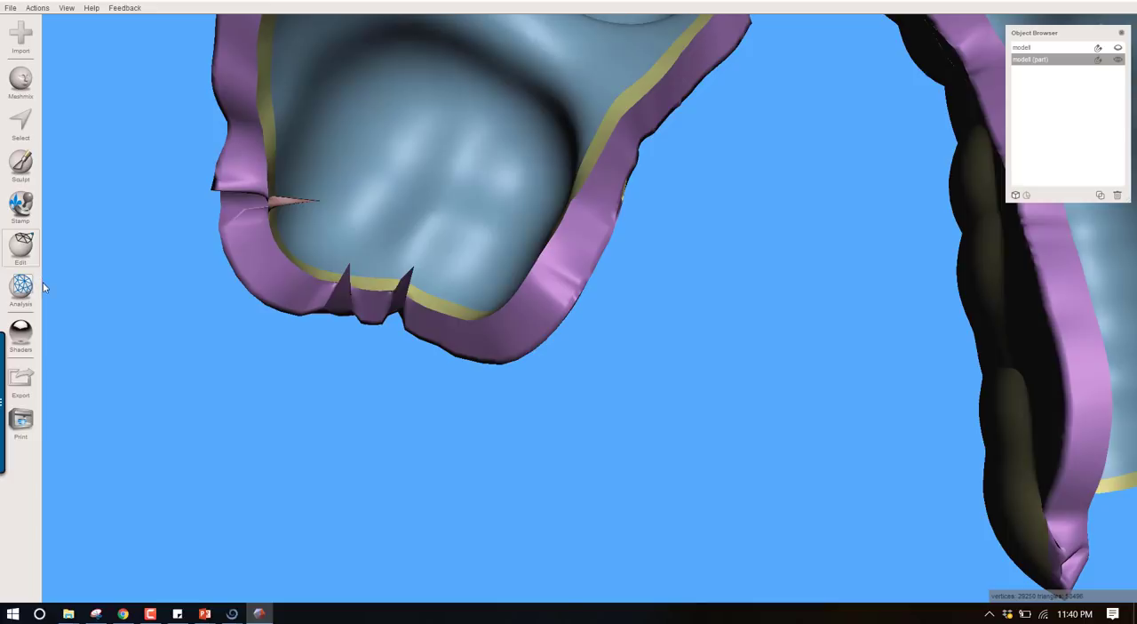
{"action": "left_click", "coordinate": [21, 167]}
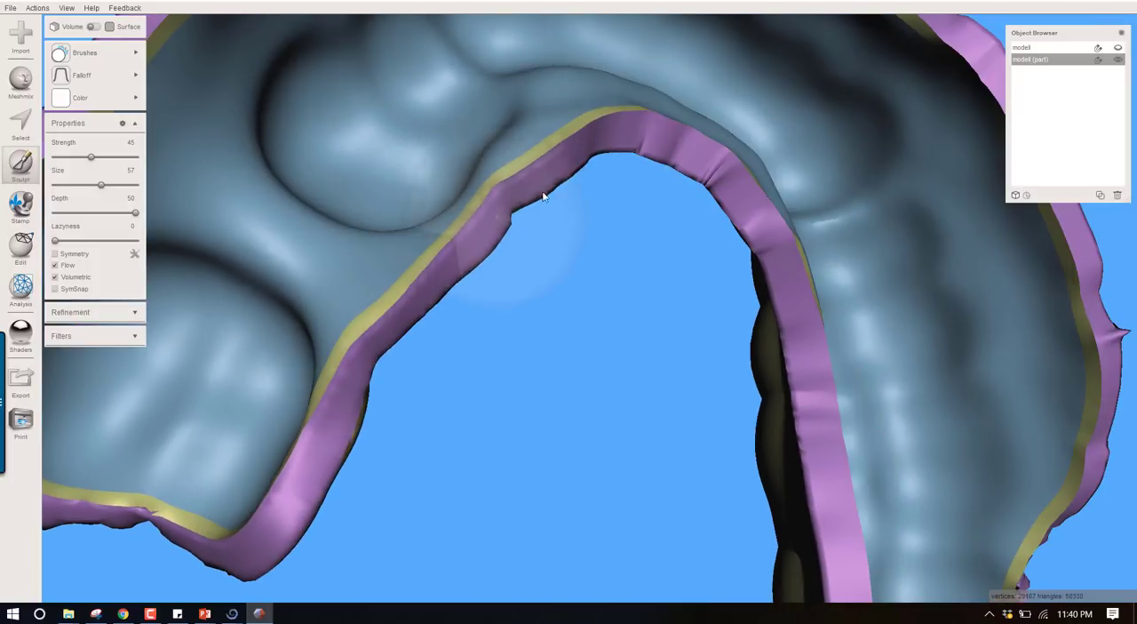
{"action": "left_click_drag", "start_coordinate": [543, 197], "coordinate": [782, 371]}
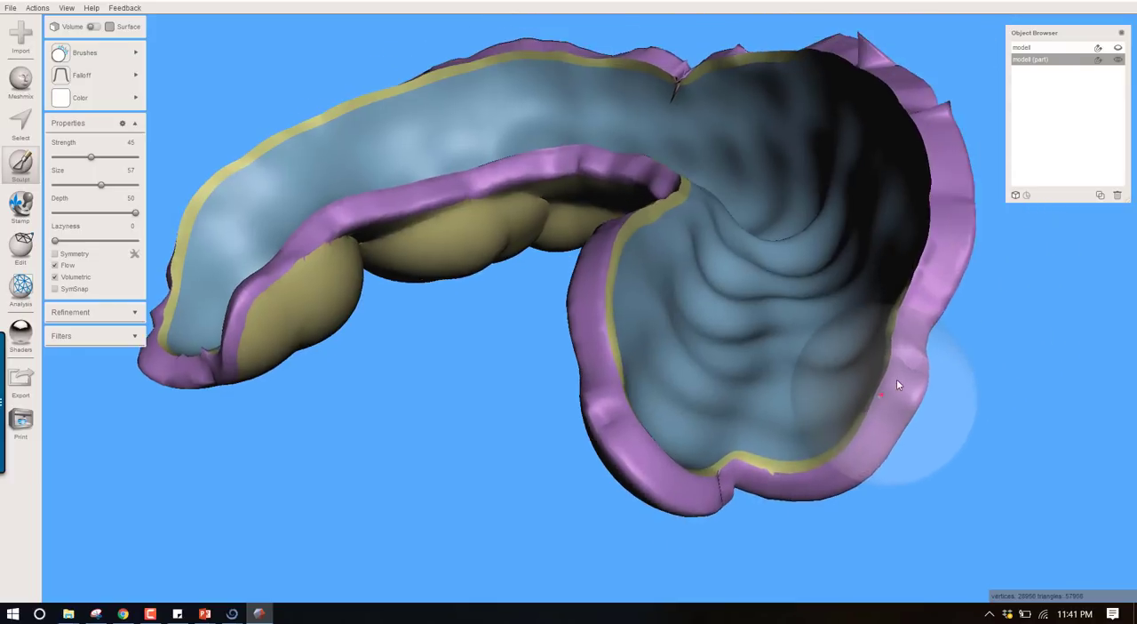
{"action": "left_click_drag", "start_coordinate": [897, 384], "coordinate": [846, 293]}
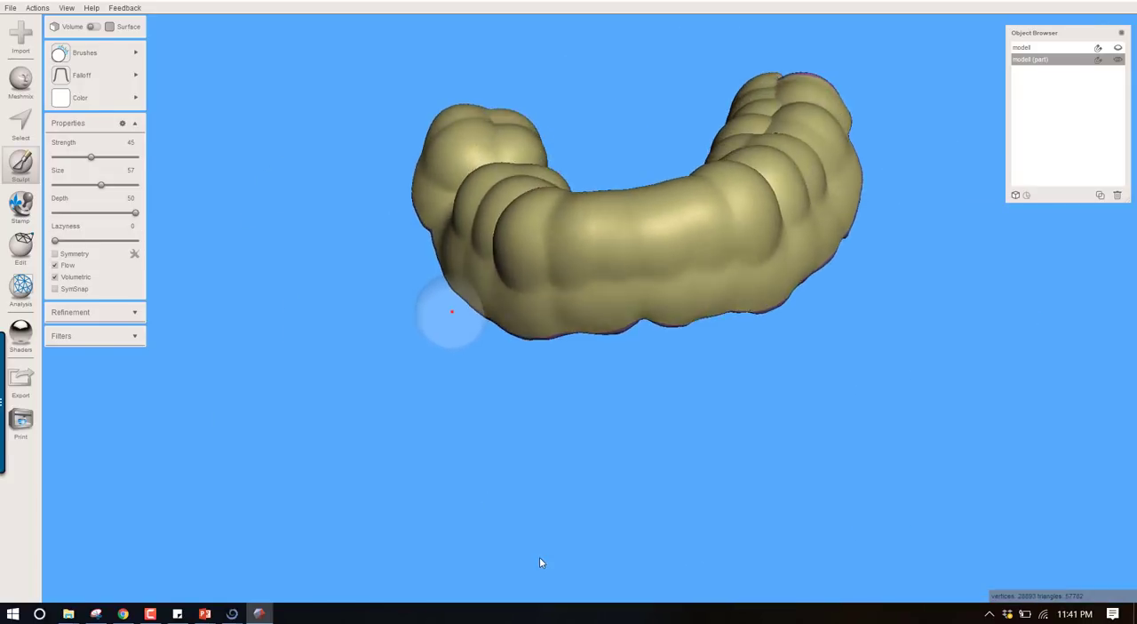
{"action": "left_click_drag", "start_coordinate": [451, 310], "coordinate": [536, 279]}
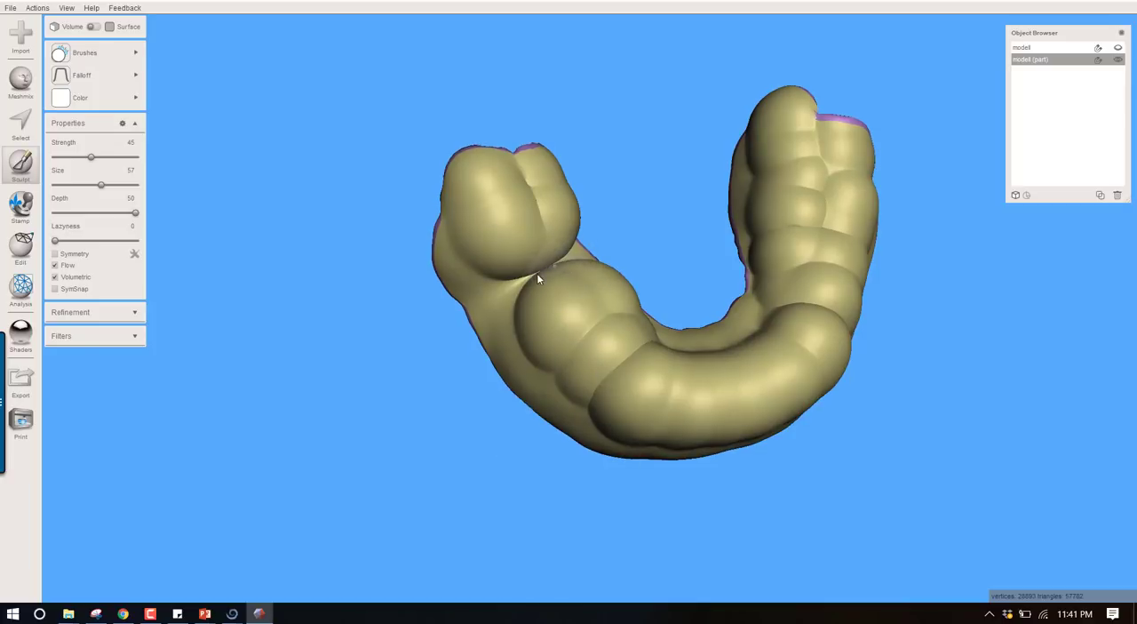
{"action": "left_click", "coordinate": [544, 269]}
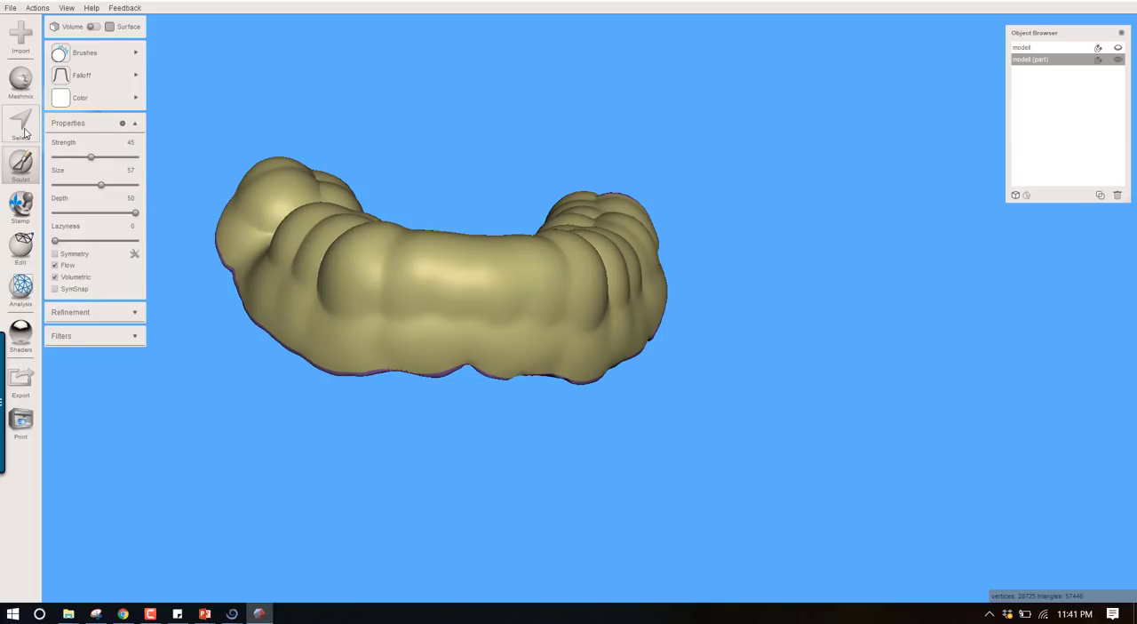
Step: Select a patch at the front of the arch and pull it out into a bent, two-section handle
{"action": "left_click", "coordinate": [20, 124]}
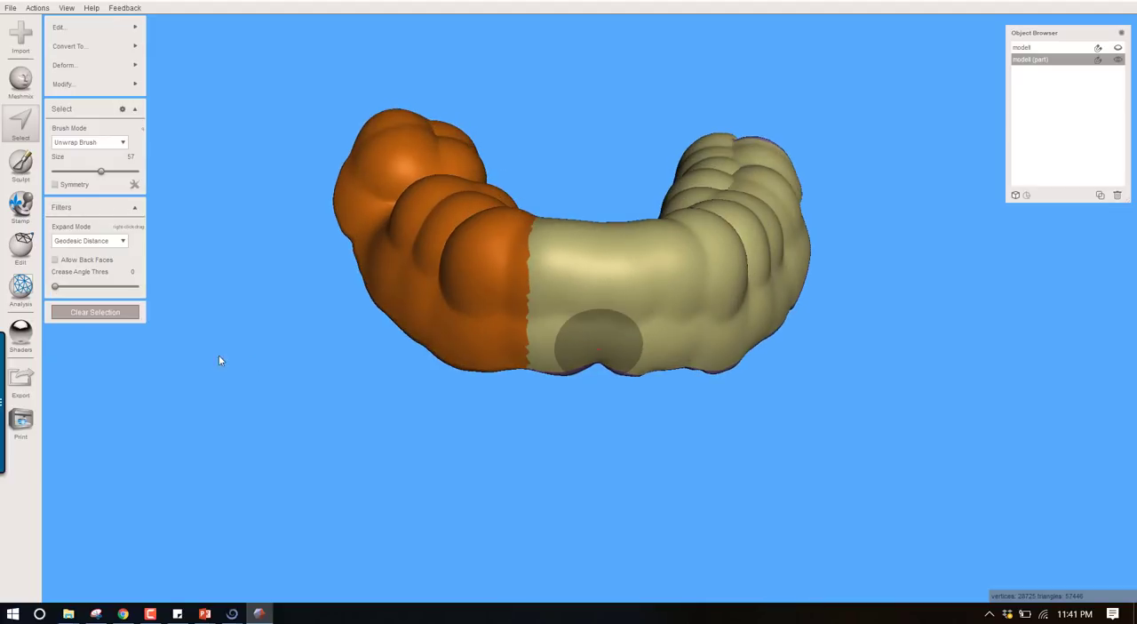
{"action": "left_click", "coordinate": [94, 312]}
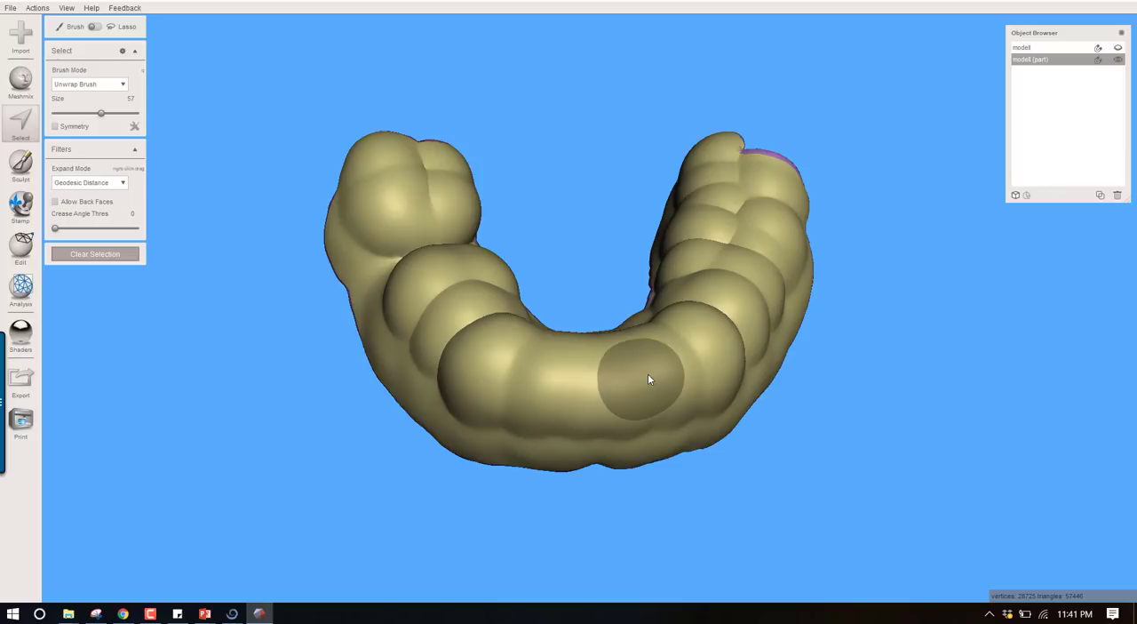
{"action": "left_click", "coordinate": [644, 377]}
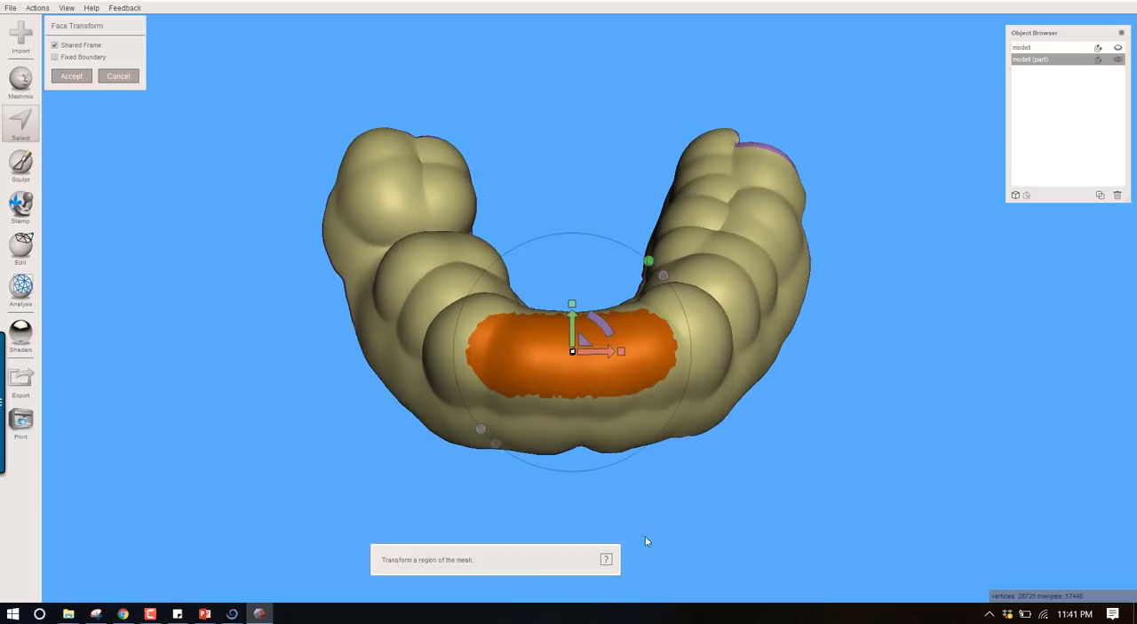
{"action": "left_click_drag", "start_coordinate": [646, 541], "coordinate": [724, 407]}
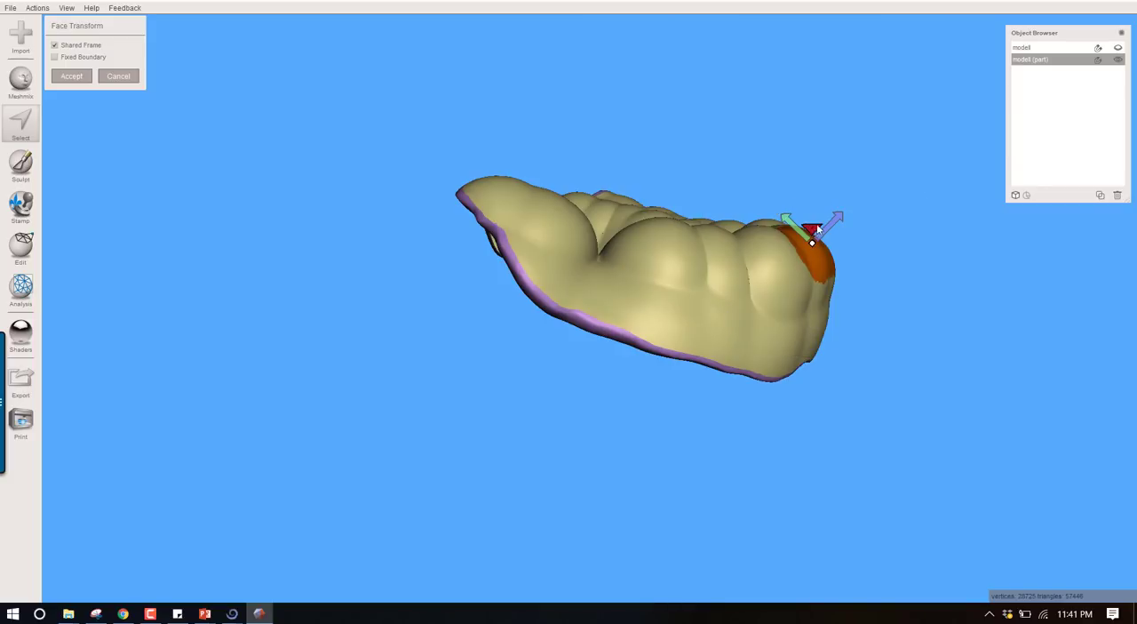
{"action": "left_click_drag", "start_coordinate": [812, 230], "coordinate": [879, 193]}
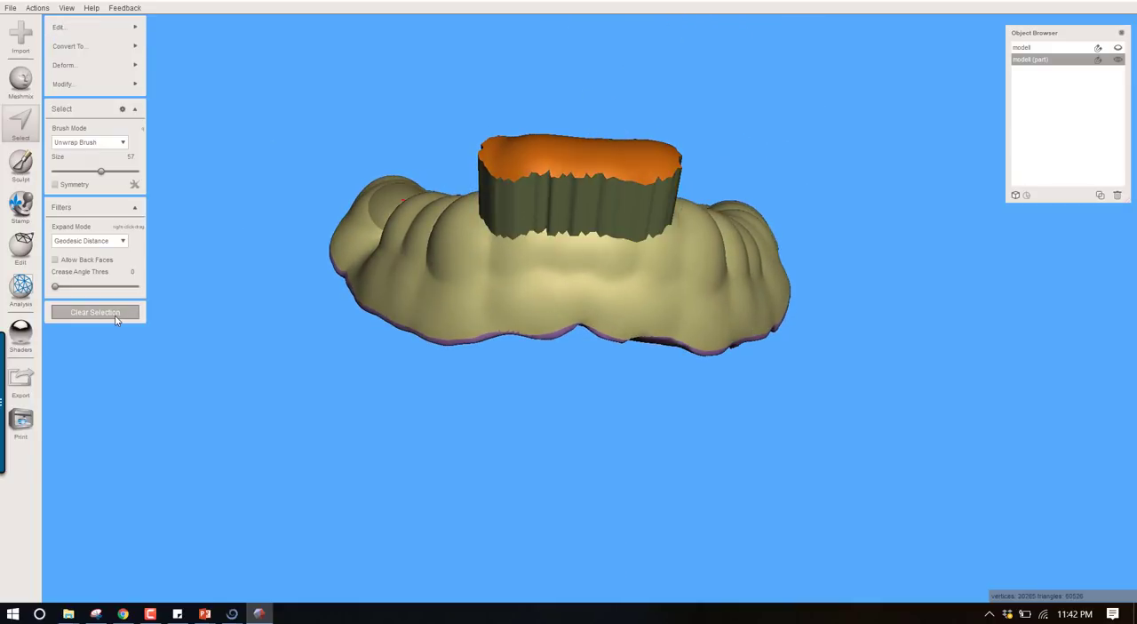
{"action": "left_click", "coordinate": [94, 312]}
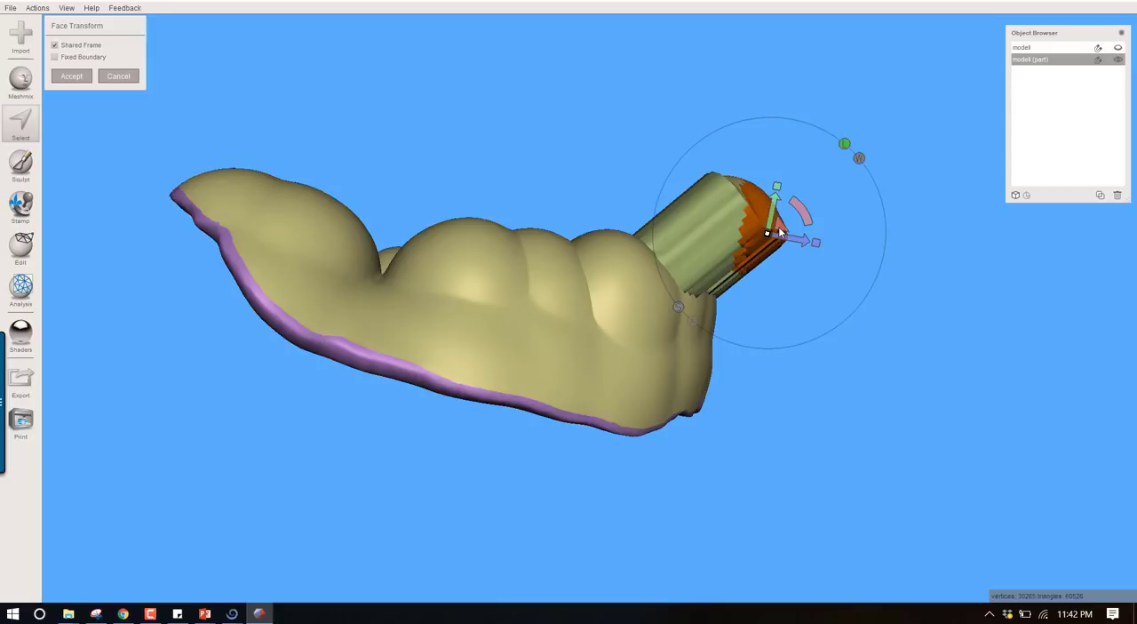
{"action": "left_click_drag", "start_coordinate": [810, 241], "coordinate": [915, 260]}
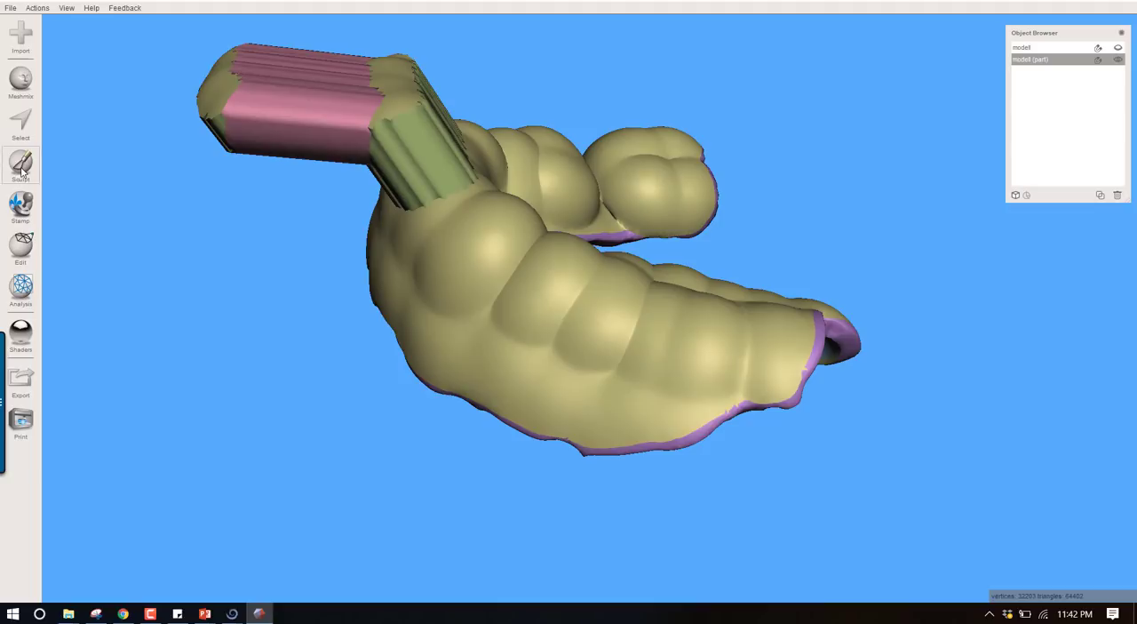
{"action": "left_click", "coordinate": [20, 164]}
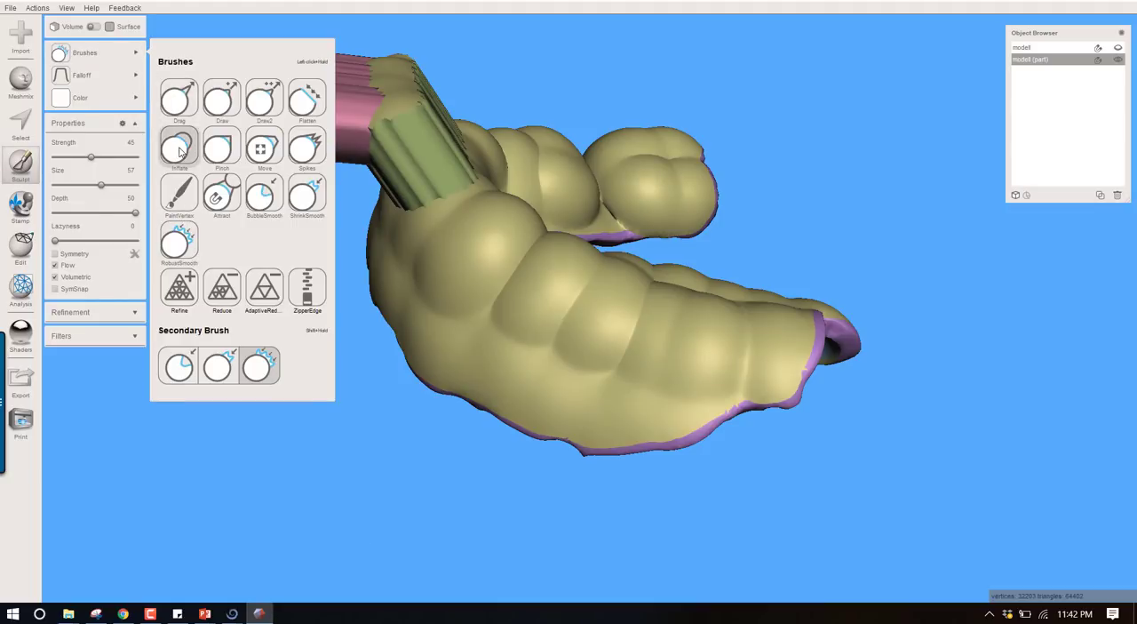
{"action": "left_click", "coordinate": [180, 147]}
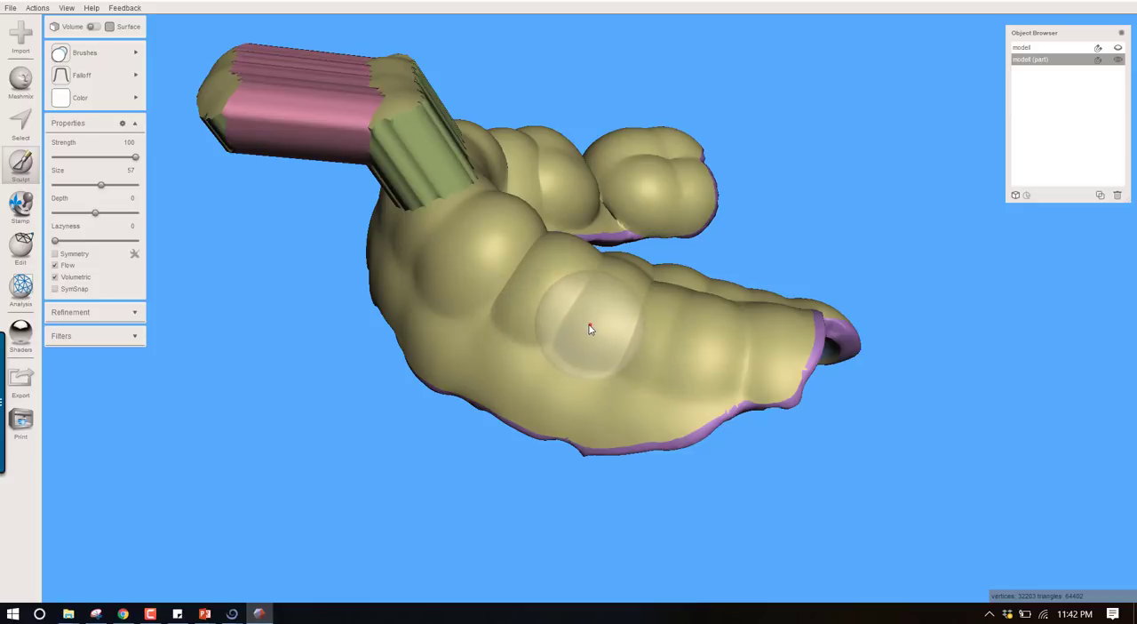
{"action": "left_click", "coordinate": [568, 318]}
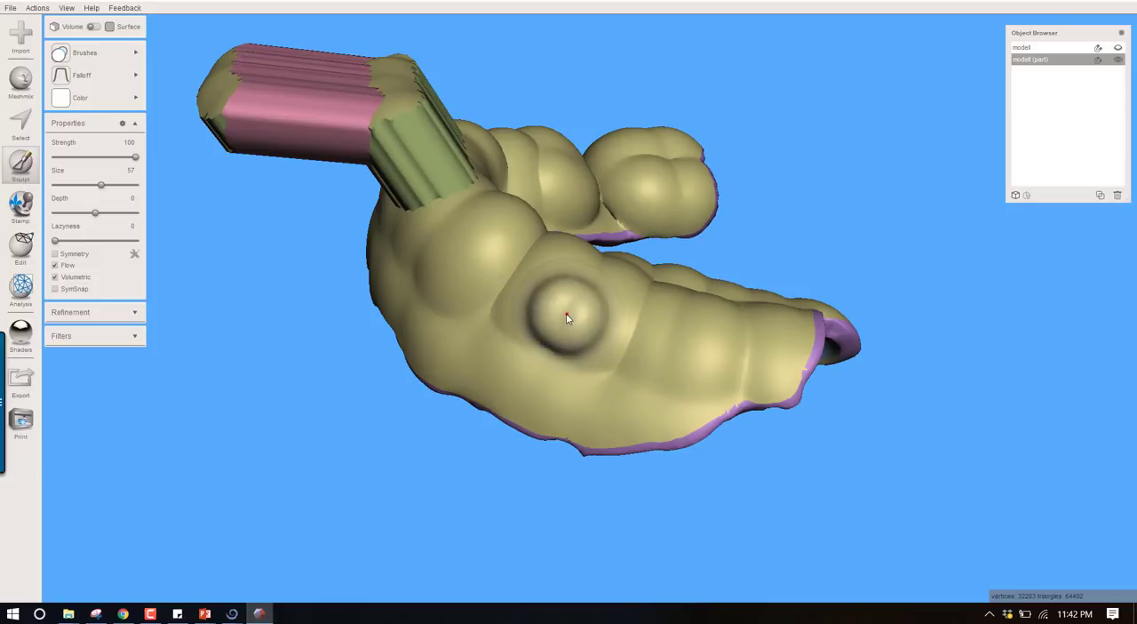
{"action": "left_click", "coordinate": [564, 318]}
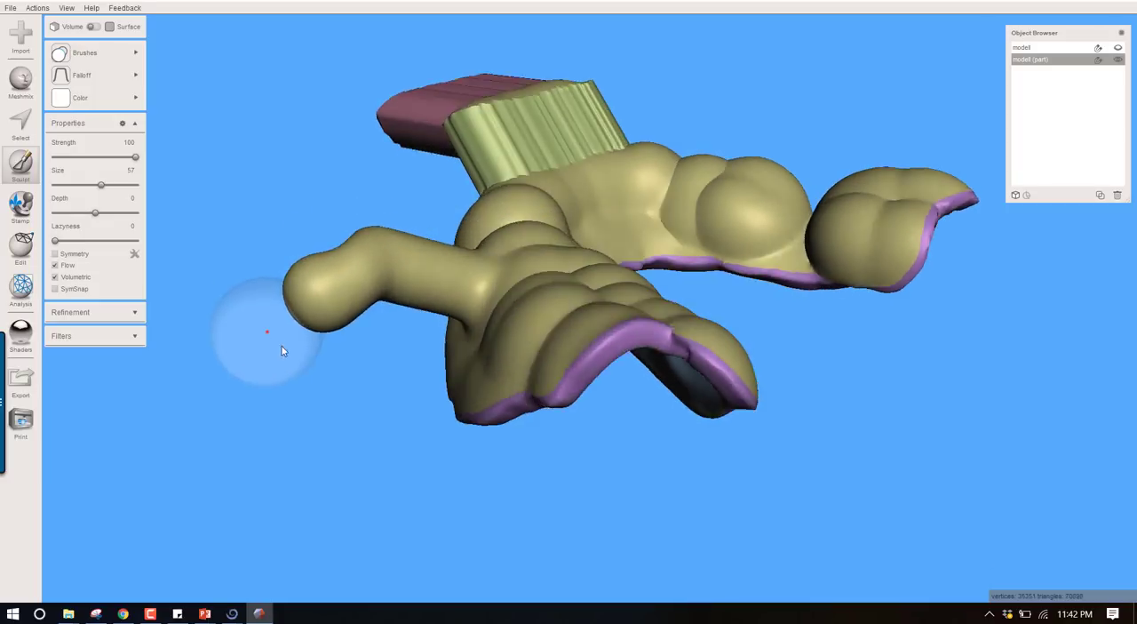
{"action": "left_click", "coordinate": [84, 53]}
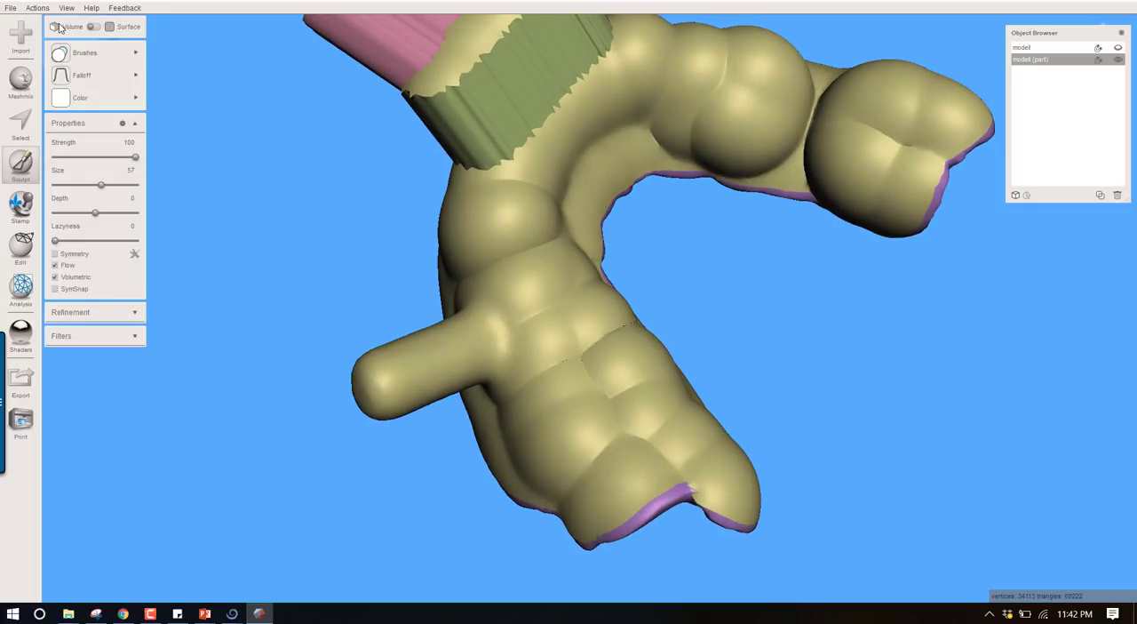
{"action": "left_click", "coordinate": [61, 97]}
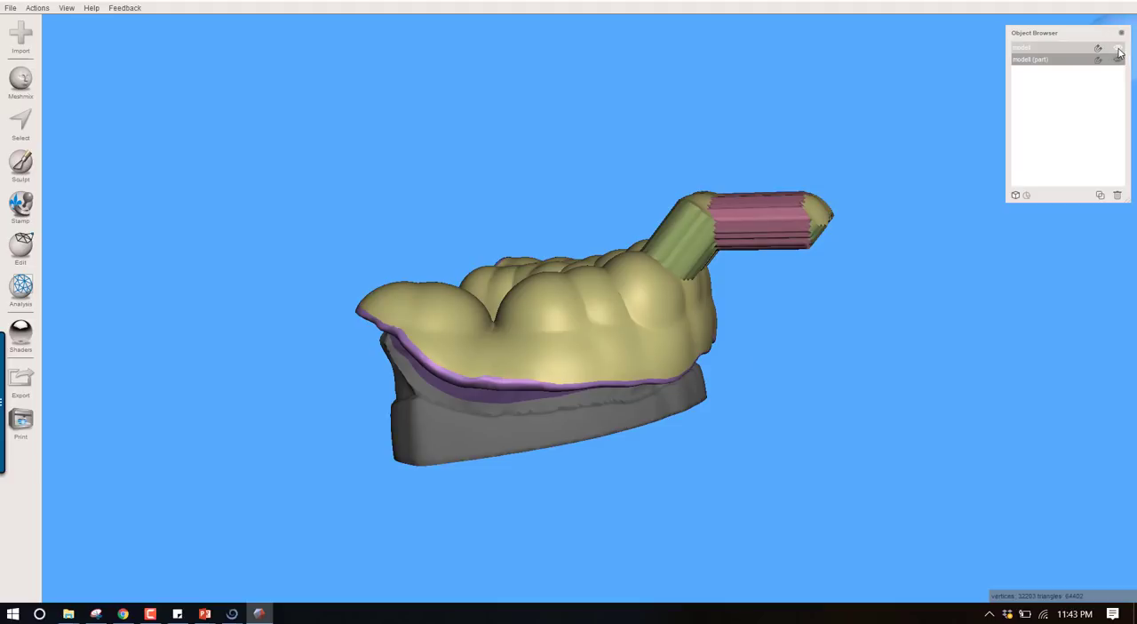
{"action": "mouse_move", "coordinate": [1119, 47]}
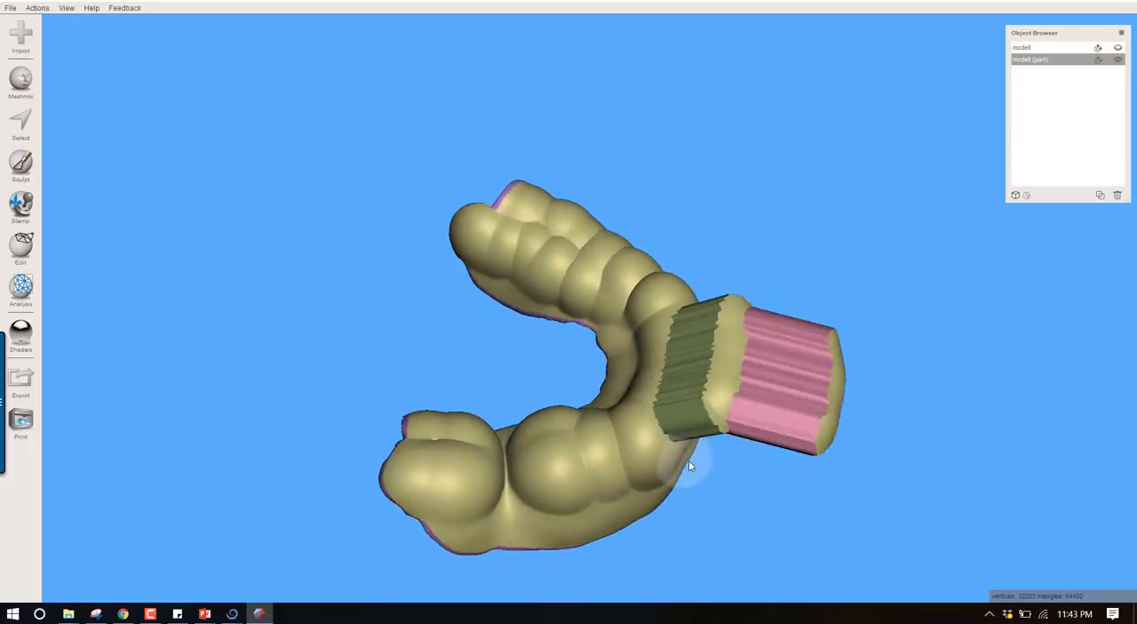
Step: Add a cylinder primitive to the scene and enter its width value
{"action": "left_click_drag", "start_coordinate": [688, 466], "coordinate": [559, 347]}
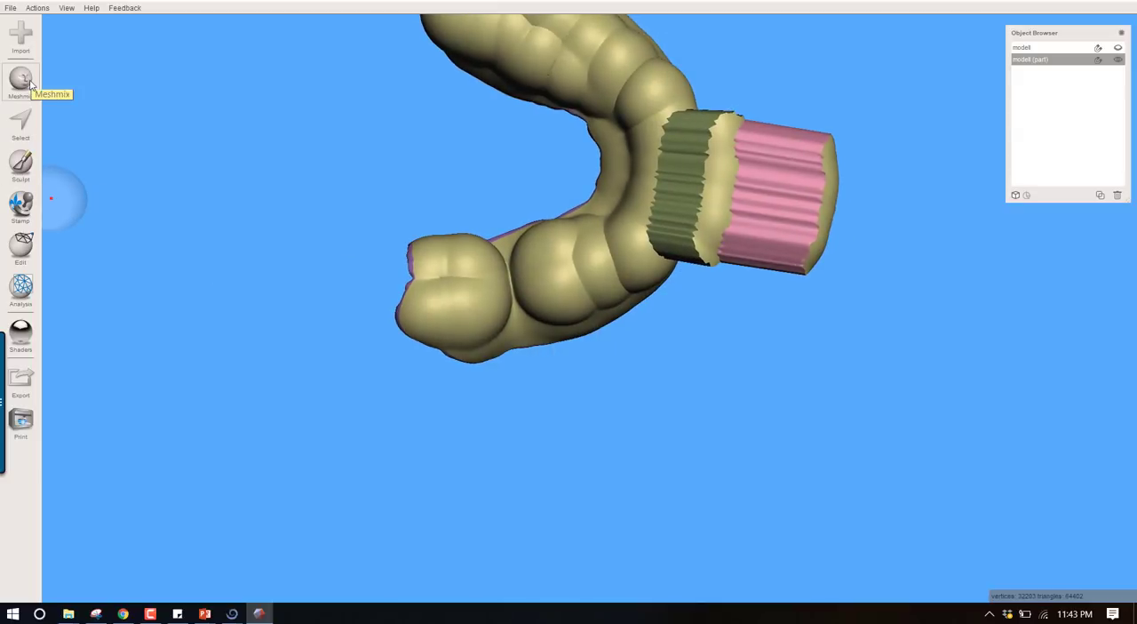
{"action": "left_click", "coordinate": [20, 80]}
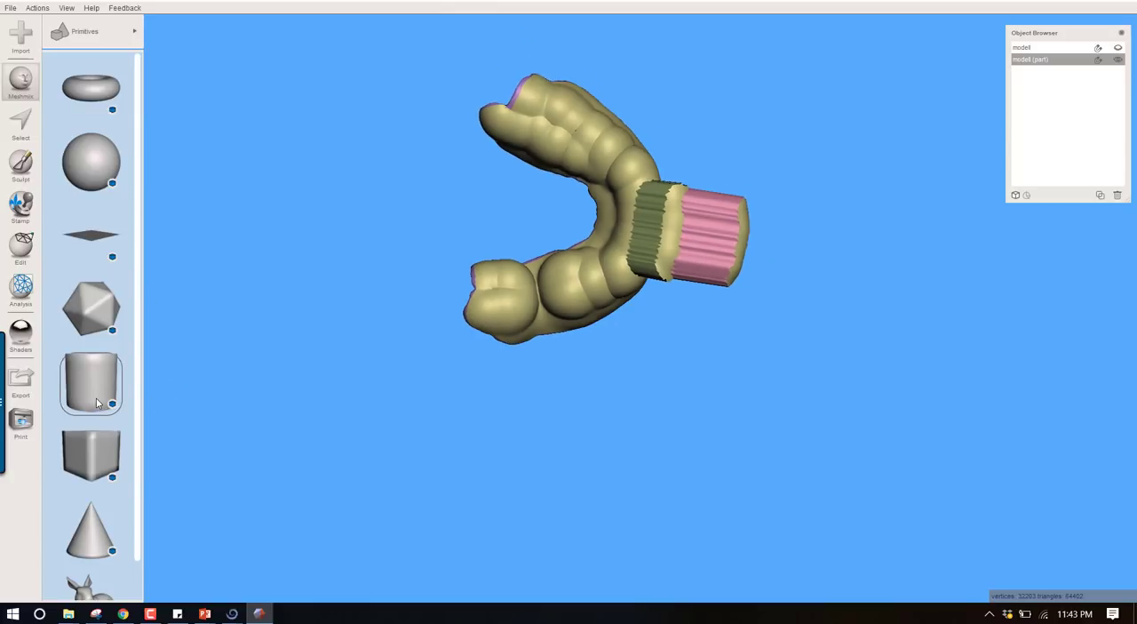
{"action": "mouse_move", "coordinate": [89, 397]}
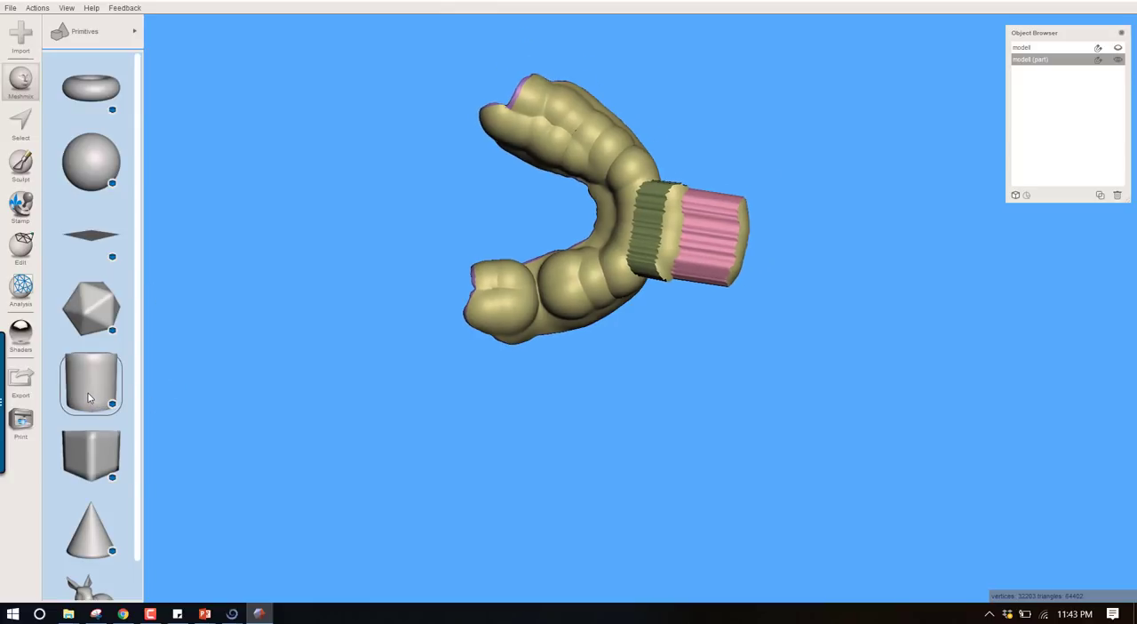
{"action": "left_click_drag", "start_coordinate": [90, 383], "coordinate": [392, 397]}
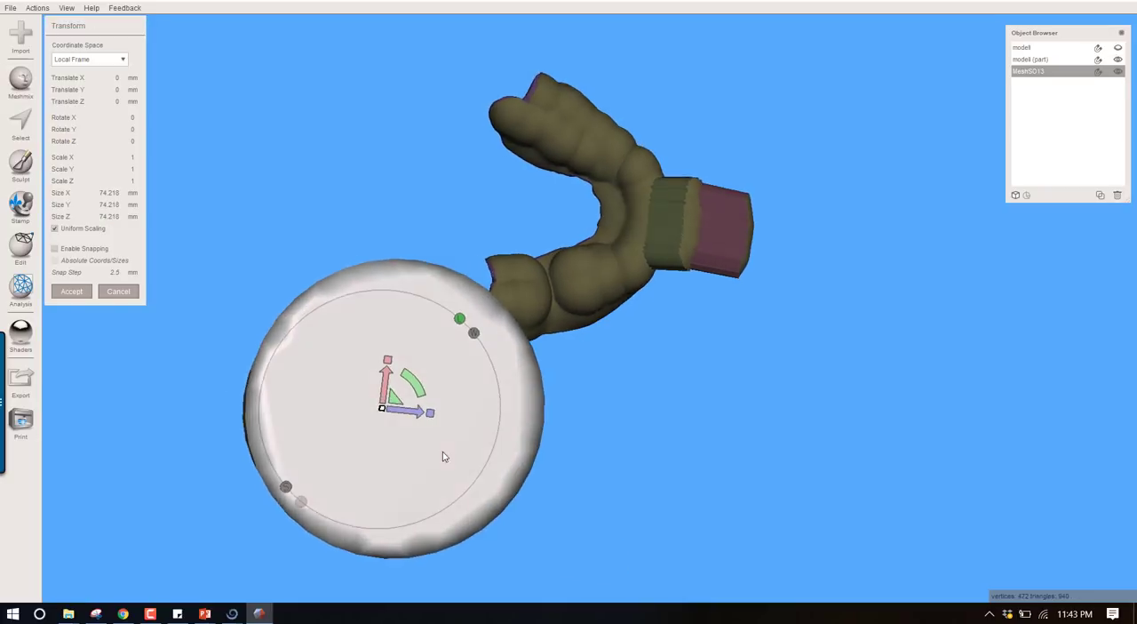
{"action": "left_click_drag", "start_coordinate": [444, 456], "coordinate": [524, 385]}
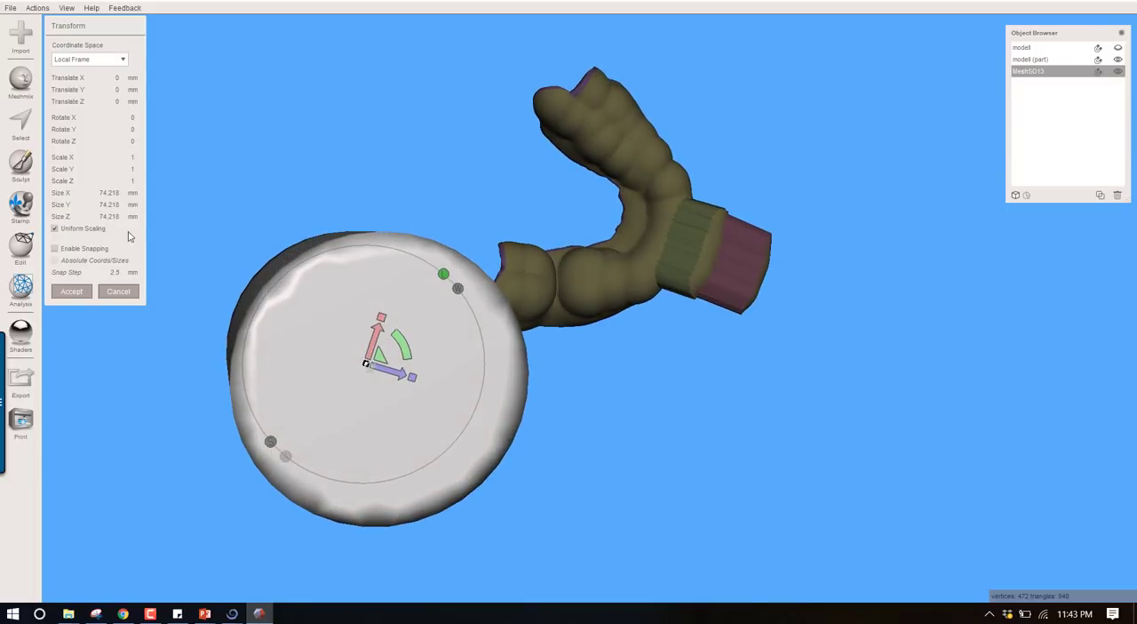
{"action": "left_click", "coordinate": [105, 193]}
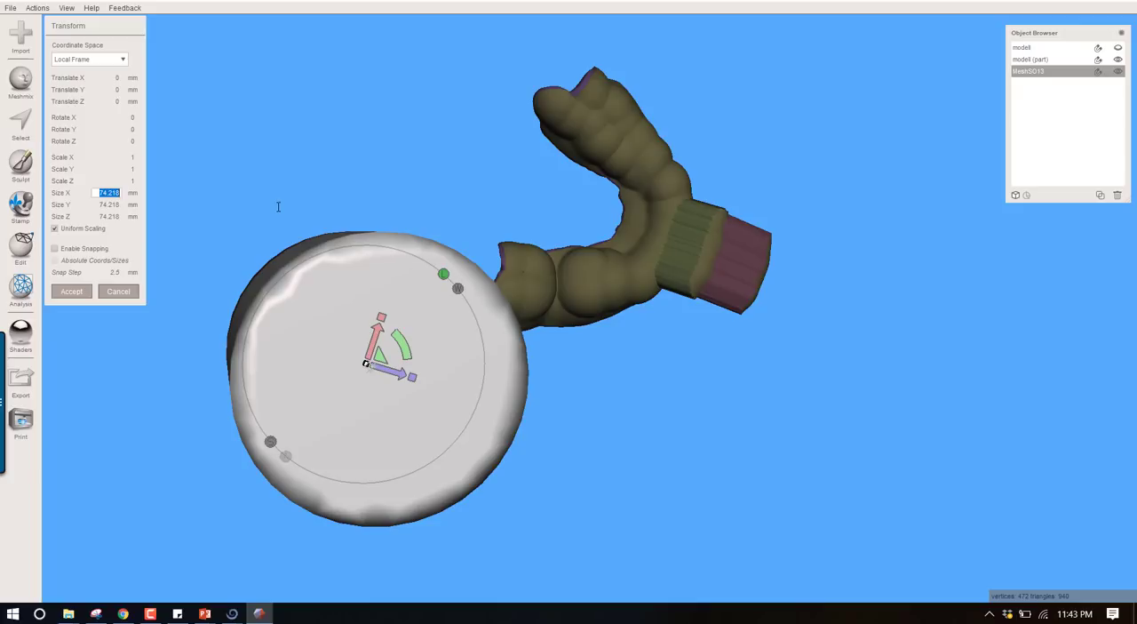
{"action": "type", "text": "10"}
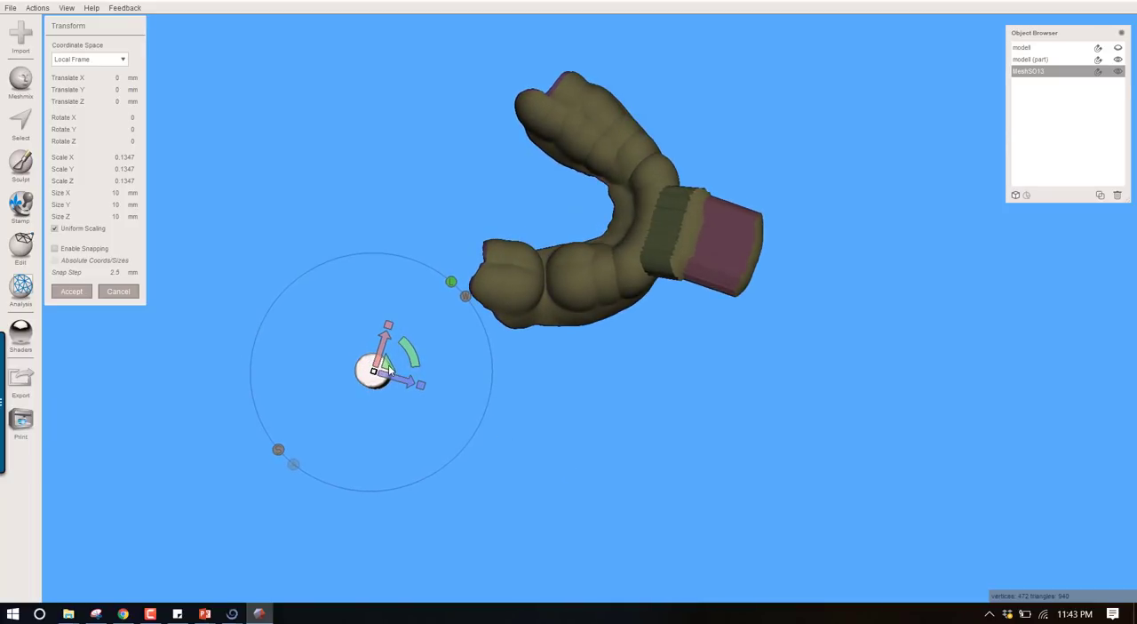
Step: Position the cylinder upright through the end of the tray and accept the placement
{"action": "left_click_drag", "start_coordinate": [387, 369], "coordinate": [551, 293]}
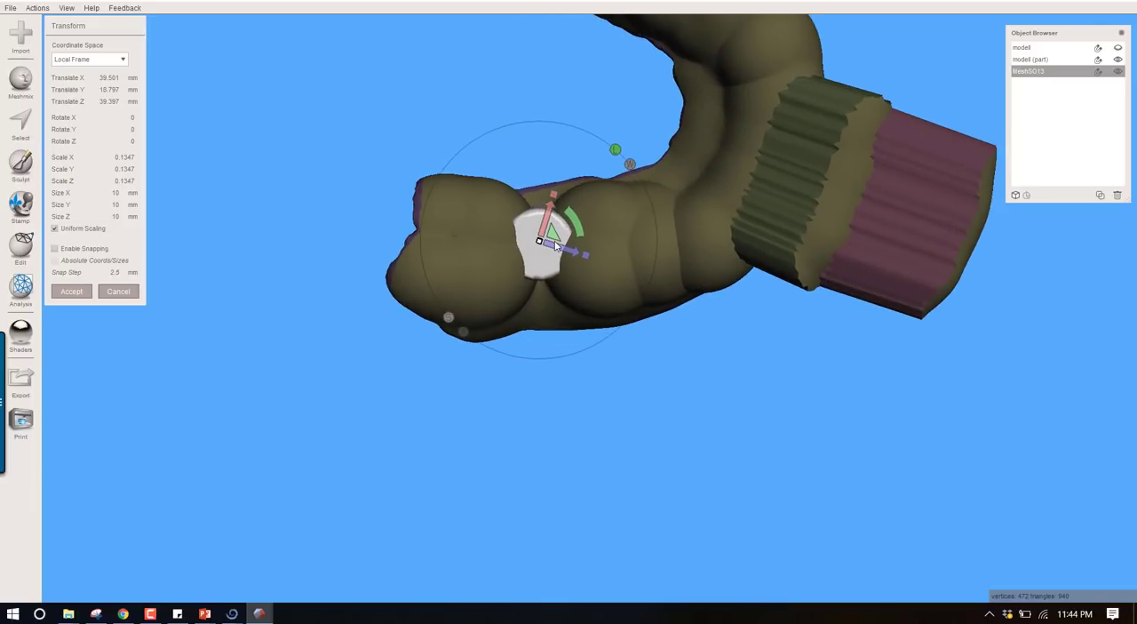
{"action": "left_click_drag", "start_coordinate": [551, 240], "coordinate": [568, 275]}
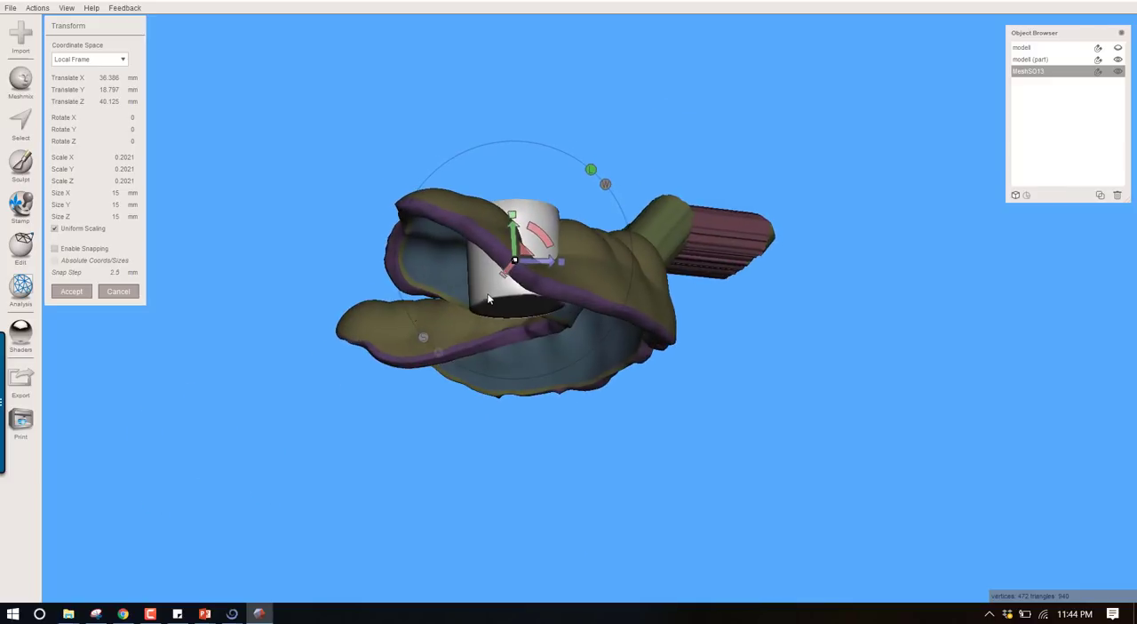
{"action": "mouse_move", "coordinate": [593, 118]}
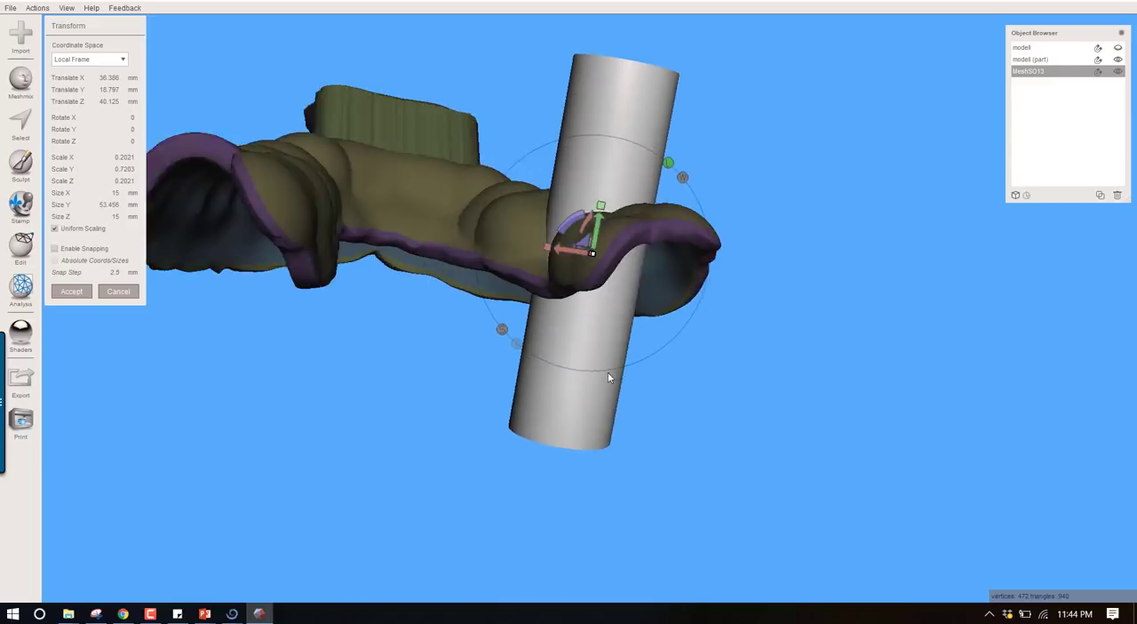
{"action": "left_click_drag", "start_coordinate": [608, 377], "coordinate": [625, 104]}
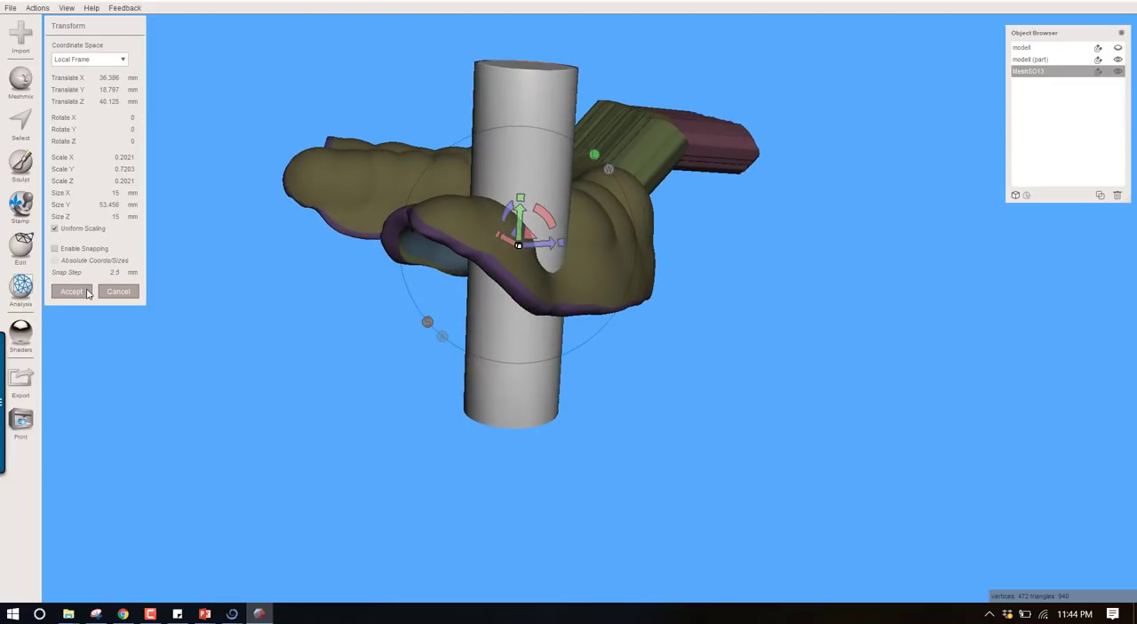
{"action": "left_click", "coordinate": [71, 291]}
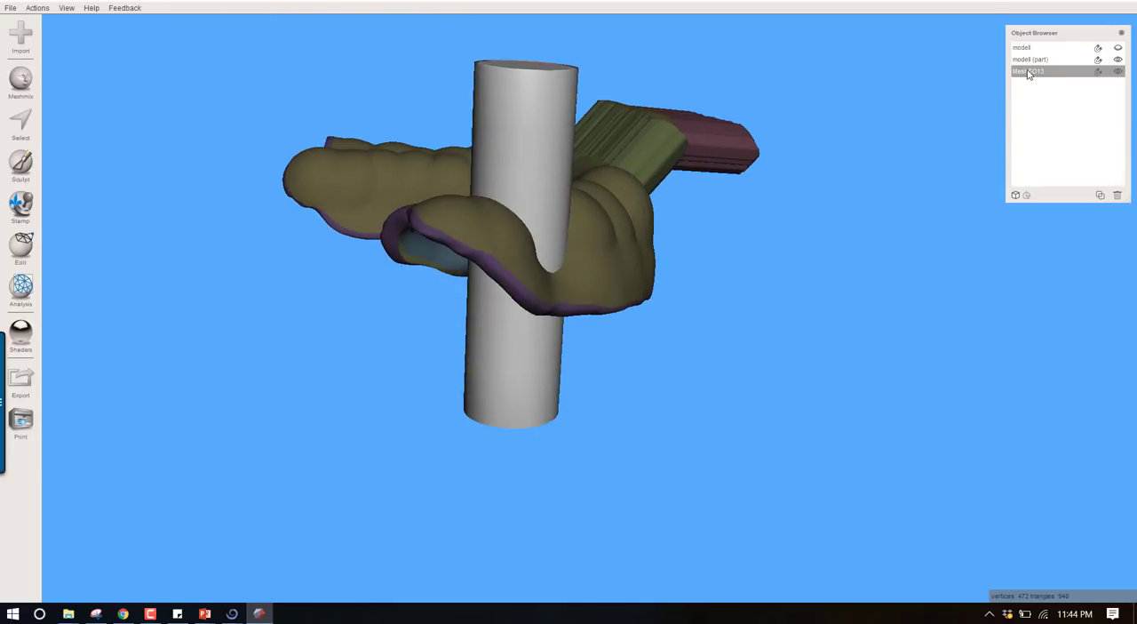
Step: Select the tray and cylinder, apply Boolean Difference, and accept the resulting round hole
{"action": "left_click", "coordinate": [1049, 59]}
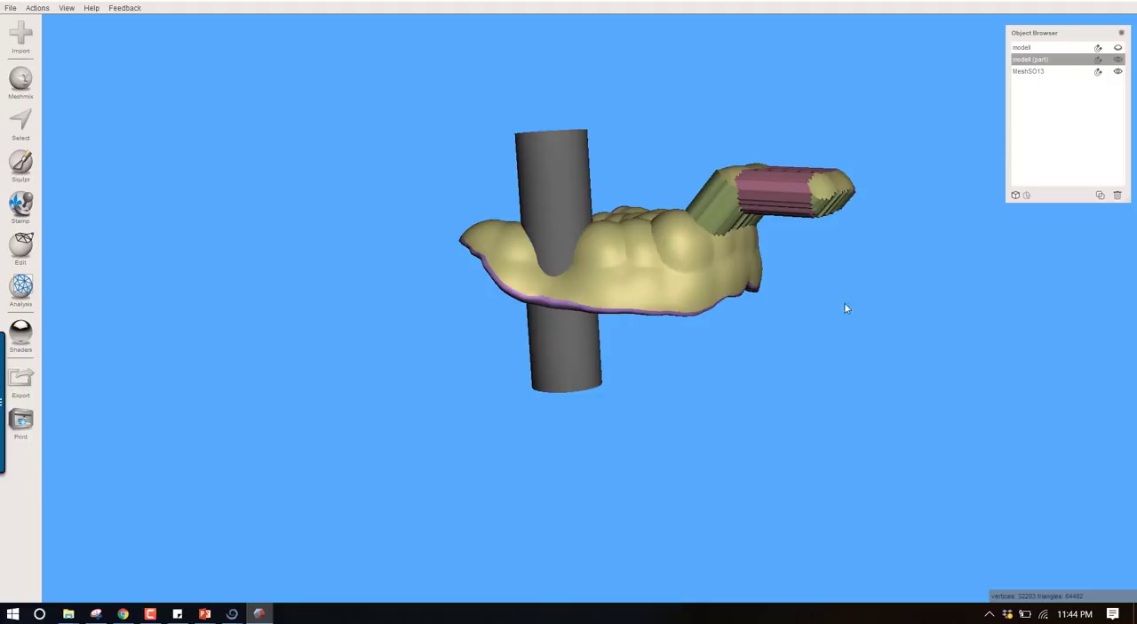
{"action": "left_click", "coordinate": [1044, 71]}
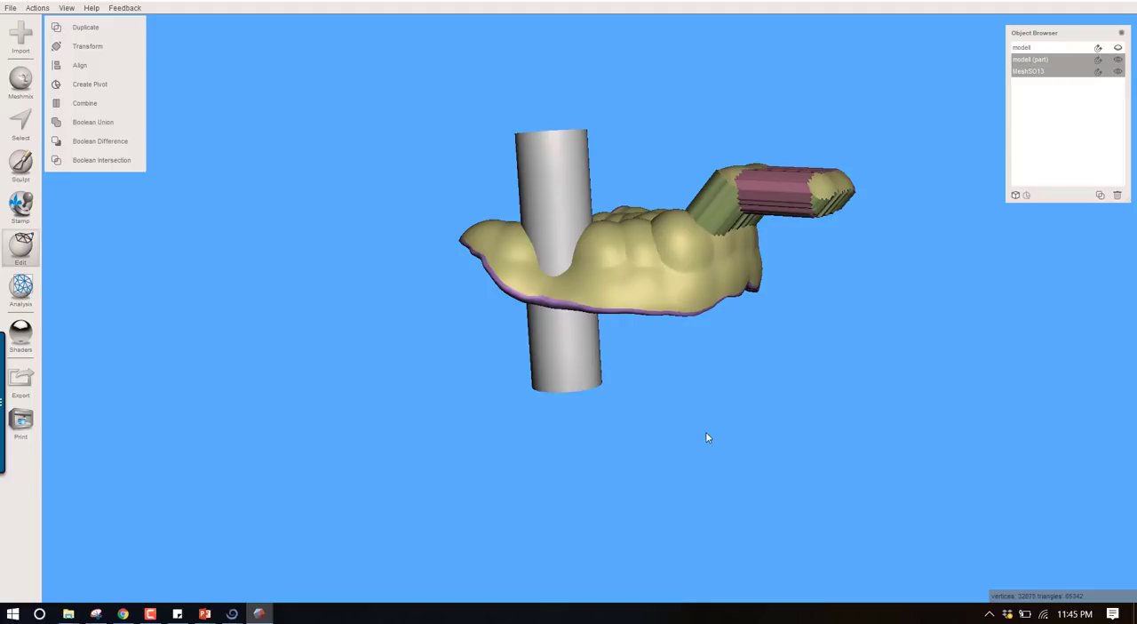
{"action": "left_click", "coordinate": [1052, 60]}
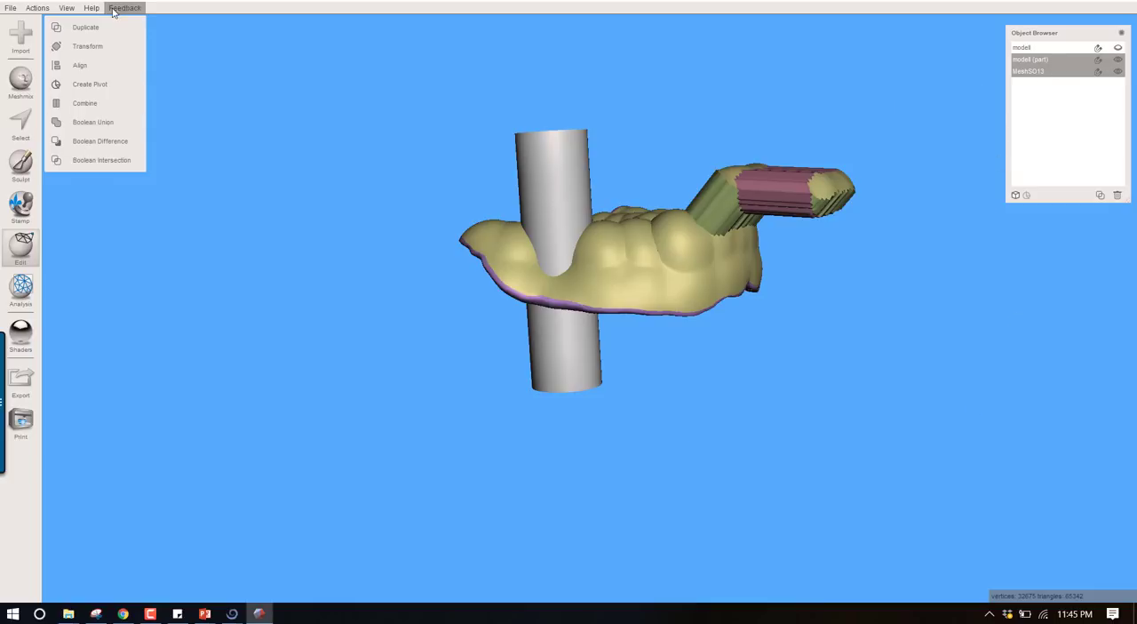
{"action": "mouse_move", "coordinate": [114, 155]}
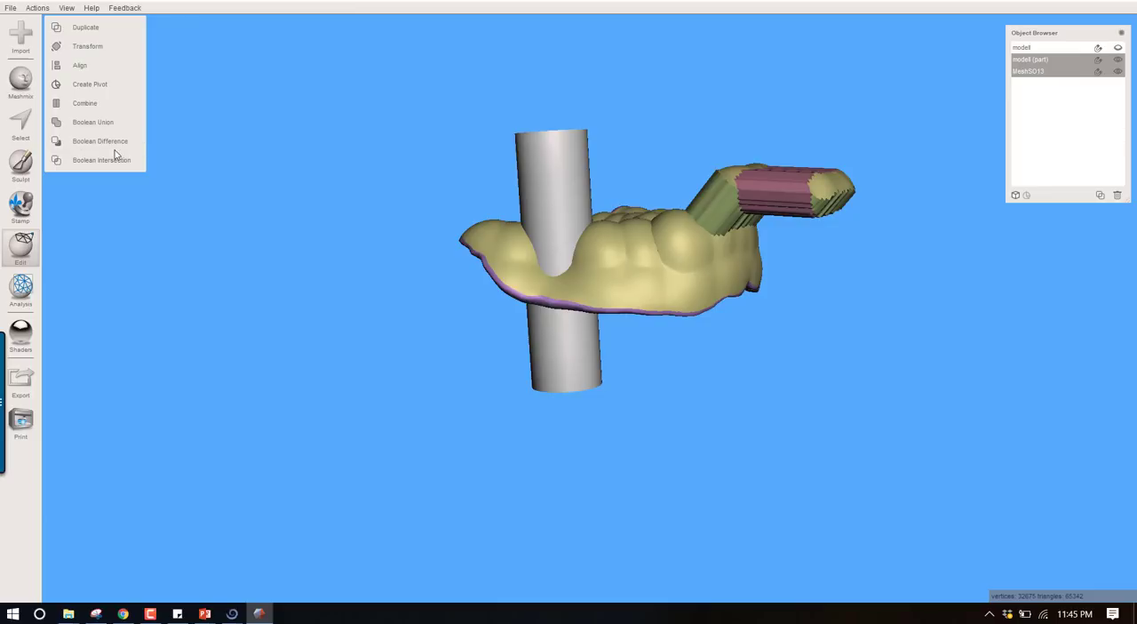
{"action": "left_click", "coordinate": [99, 140]}
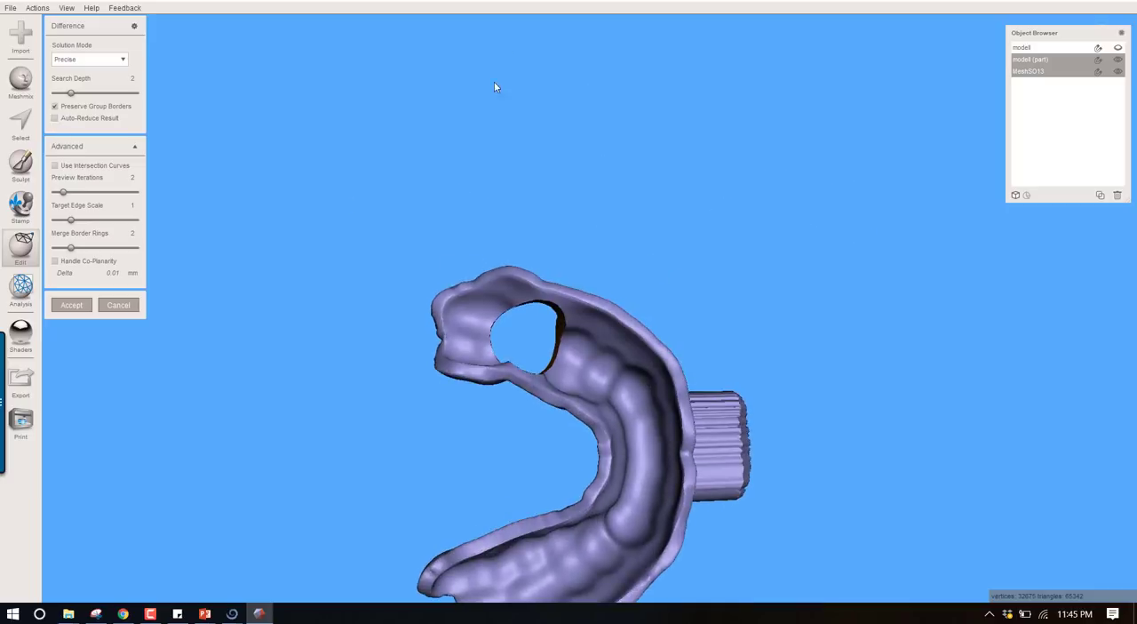
{"action": "left_click", "coordinate": [72, 305]}
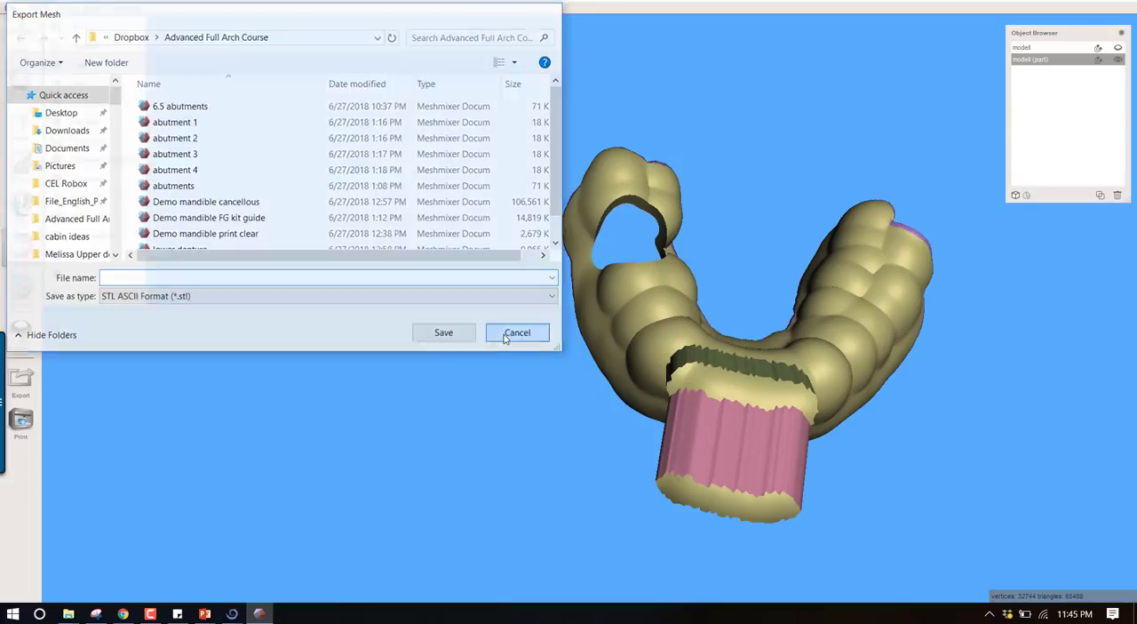
{"action": "left_click", "coordinate": [517, 332]}
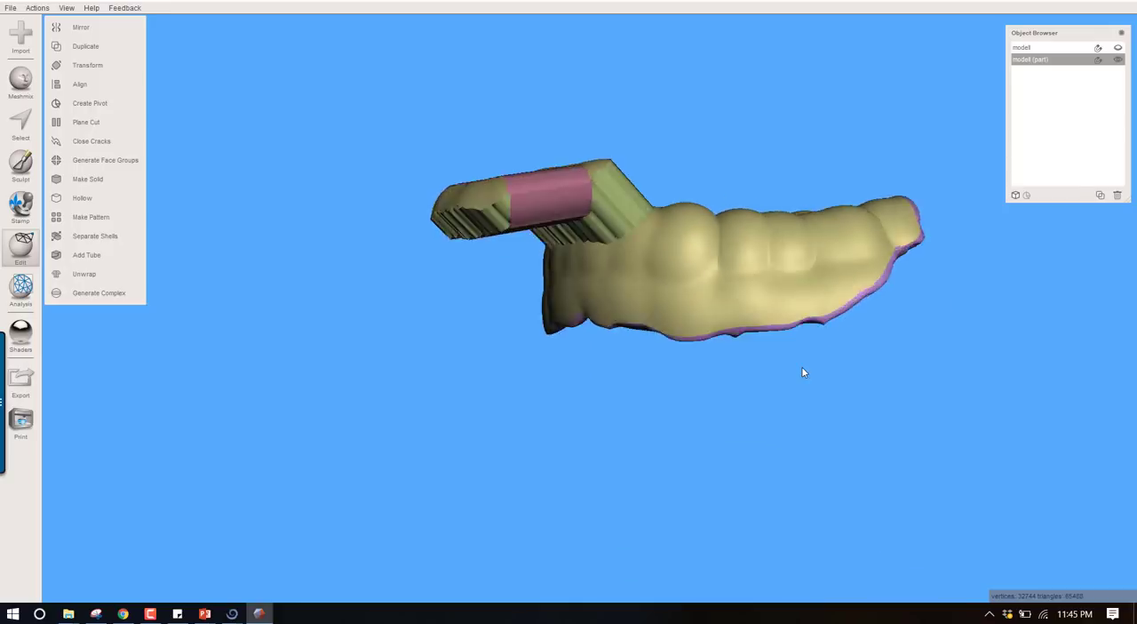
{"action": "left_click_drag", "start_coordinate": [800, 374], "coordinate": [790, 359]}
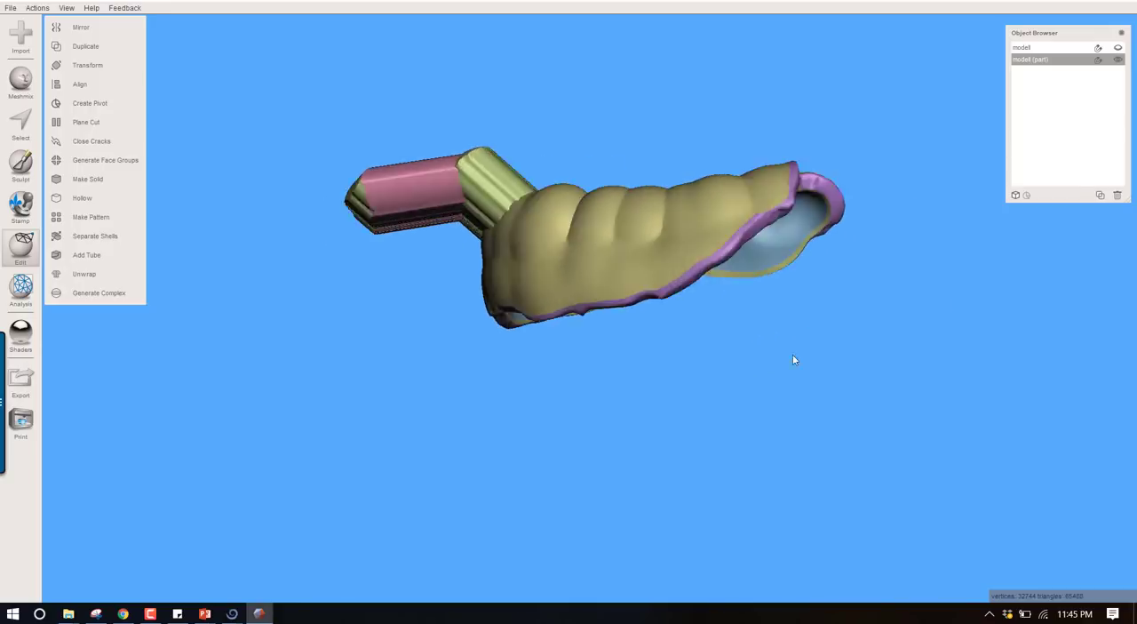